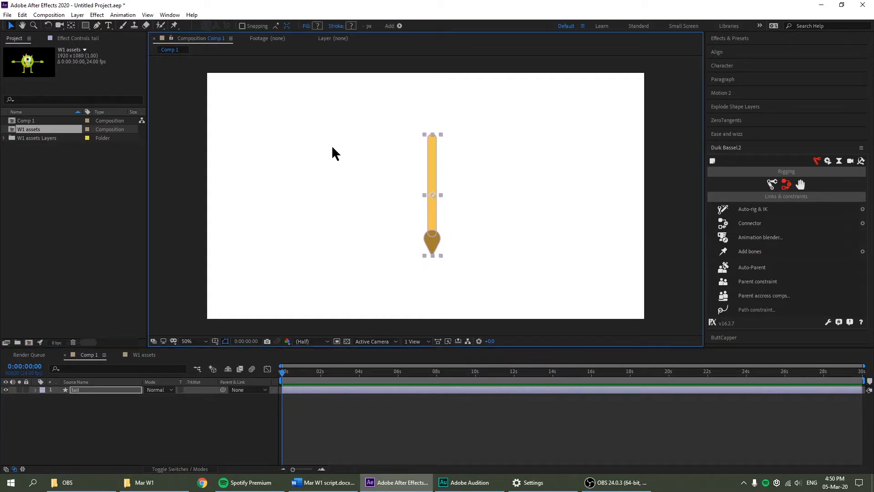
{"action": "mouse_move", "coordinate": [174, 26]}
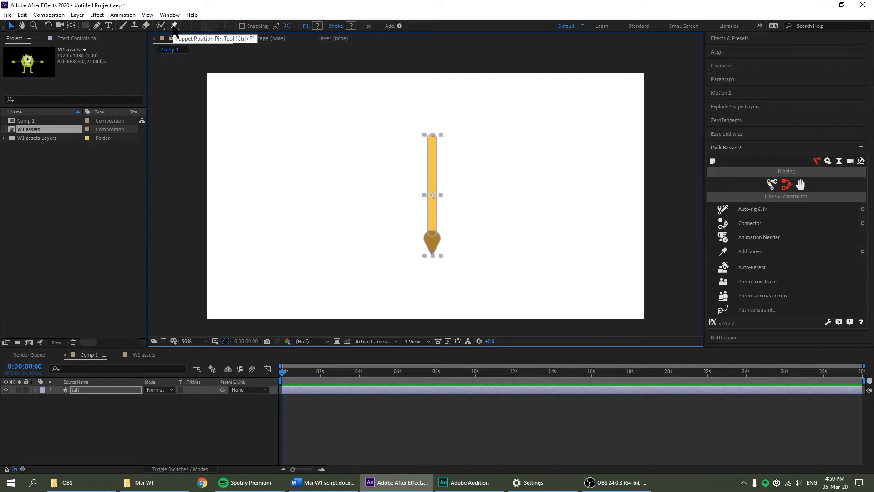
- Pick the Puppet Position Pin tool to pin the yellow tail and bend its tip left
{"action": "left_click", "coordinate": [174, 26]}
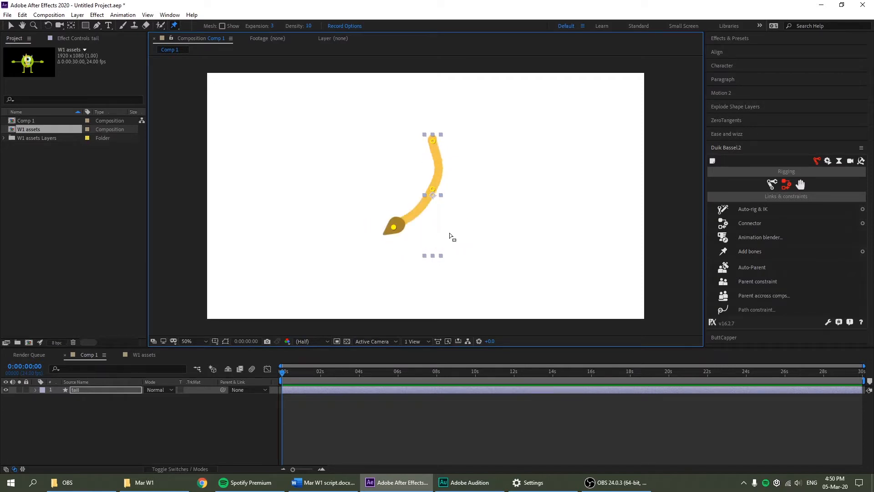
{"action": "mouse_move", "coordinate": [477, 208]}
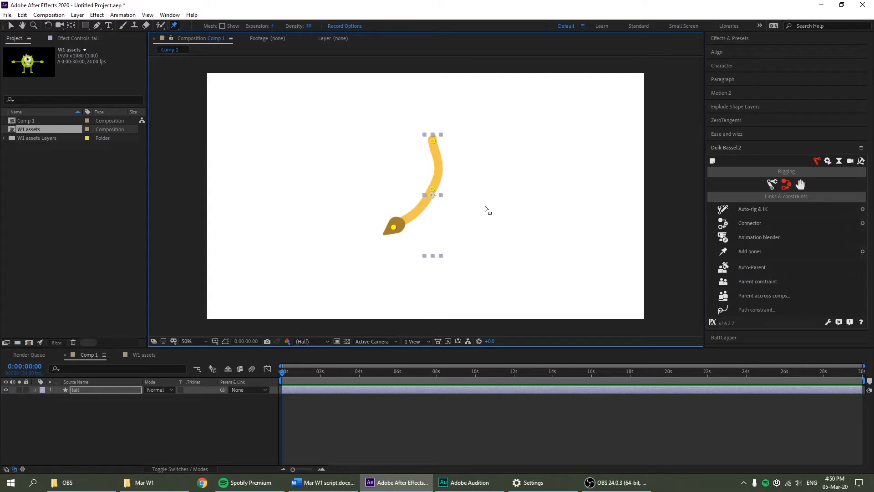
{"action": "mouse_move", "coordinate": [476, 203]}
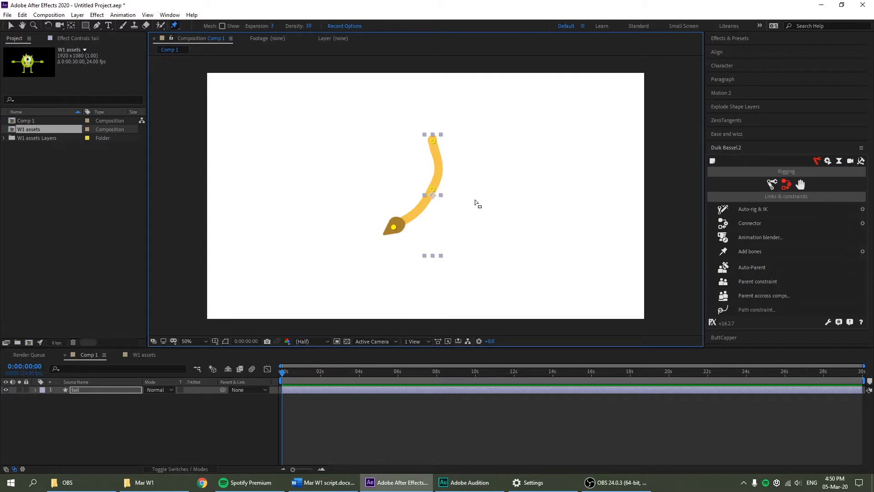
- Straighten the tail and reveal its Puppet effect under Effects
{"action": "left_click", "coordinate": [749, 251]}
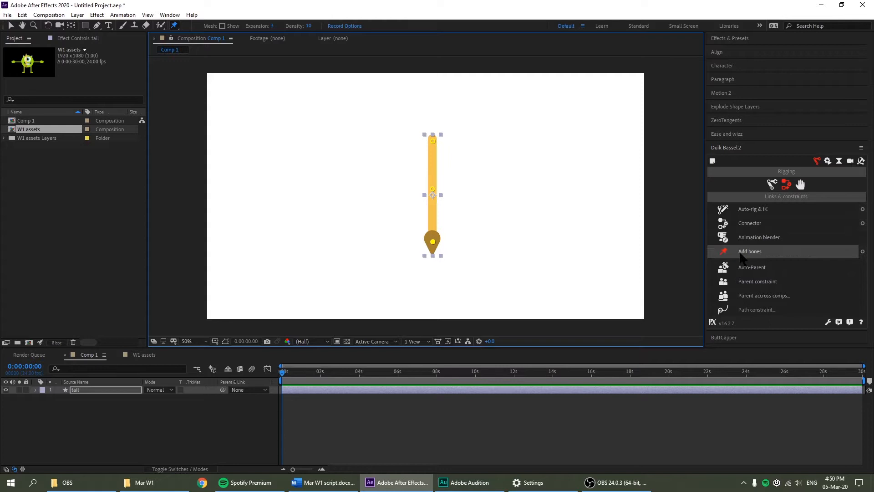
{"action": "mouse_move", "coordinate": [741, 158]}
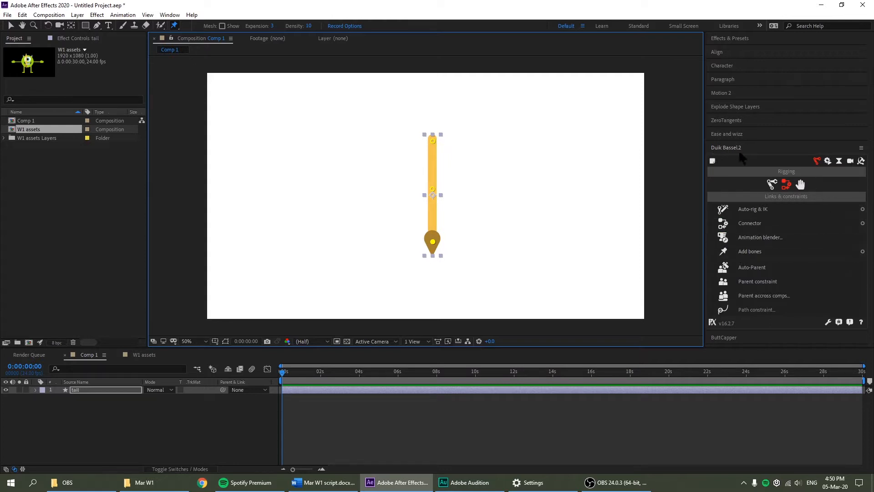
{"action": "mouse_move", "coordinate": [817, 160]}
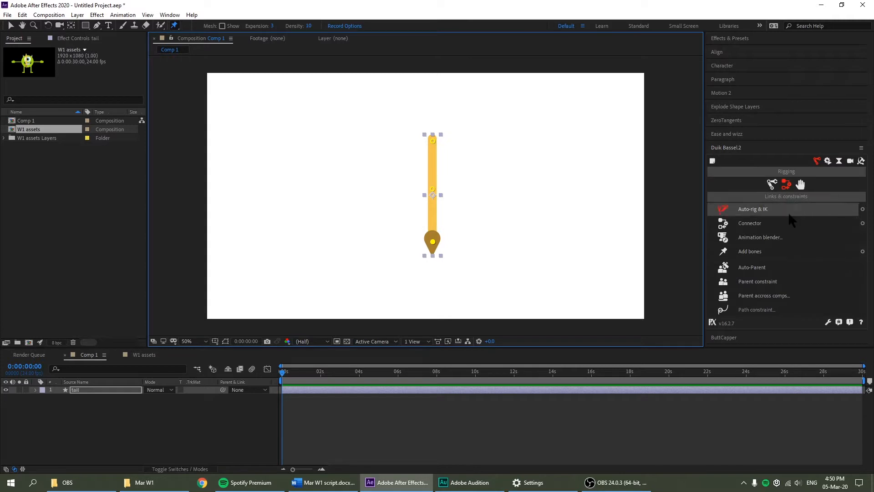
{"action": "mouse_move", "coordinate": [751, 251]}
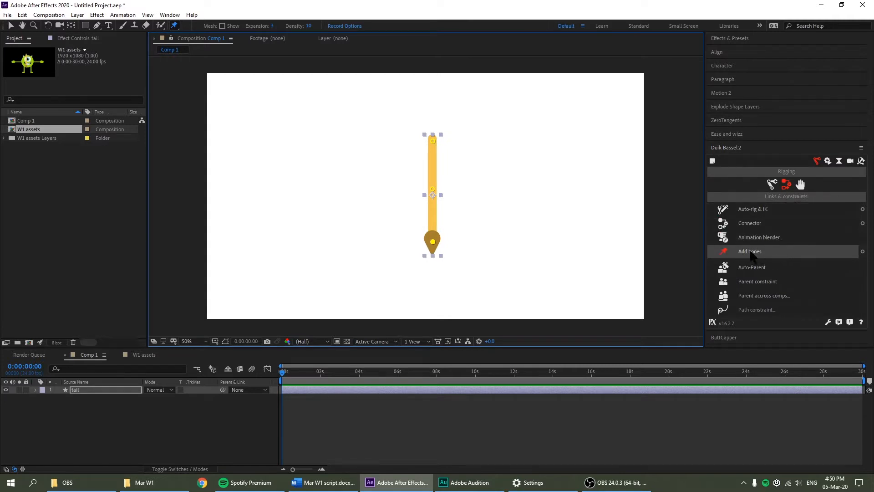
{"action": "left_click", "coordinate": [36, 388]}
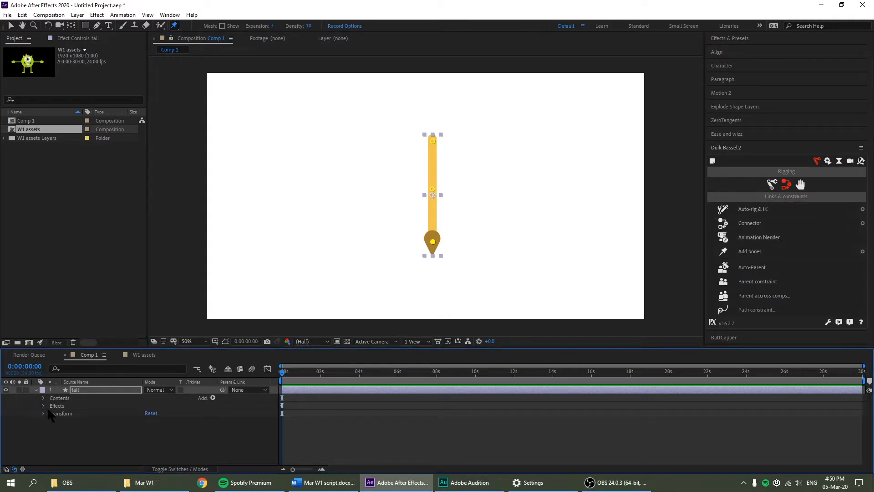
{"action": "left_click", "coordinate": [44, 405]}
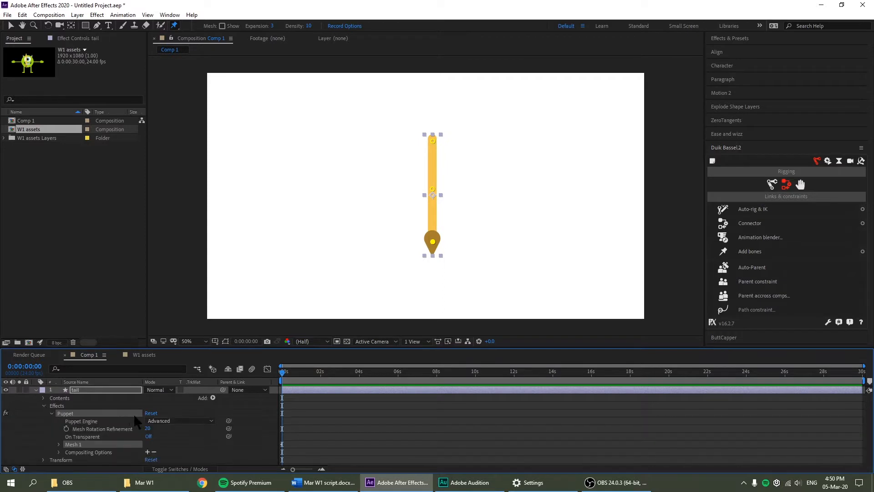
- Switch the tail's Puppet Engine to Legacy, tick Never Again and confirm the warning
{"action": "left_click", "coordinate": [179, 421]}
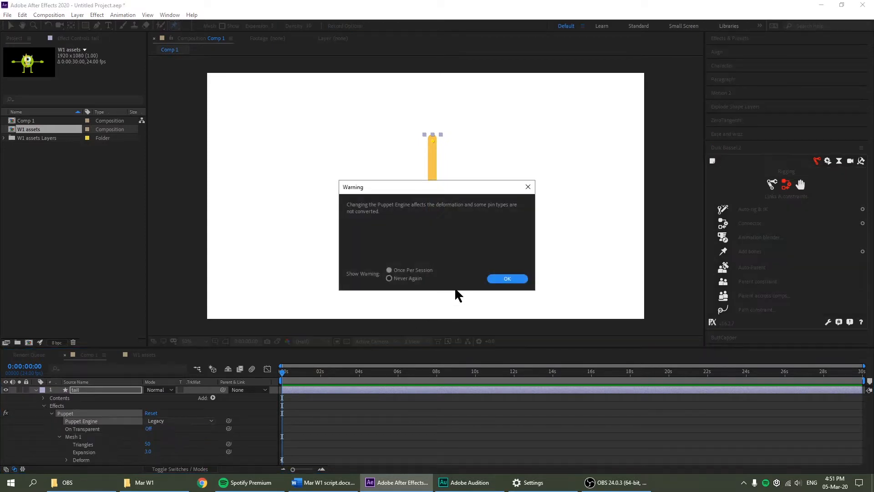
{"action": "left_click", "coordinate": [389, 278]}
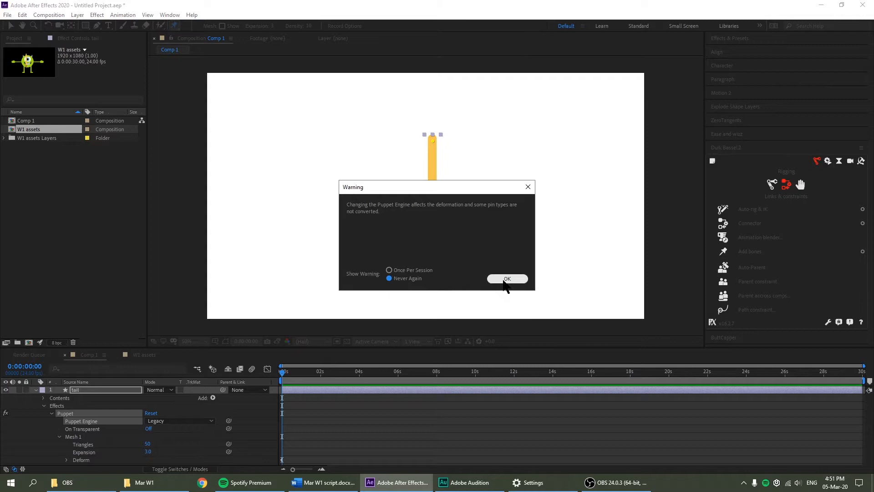
{"action": "left_click", "coordinate": [506, 278]}
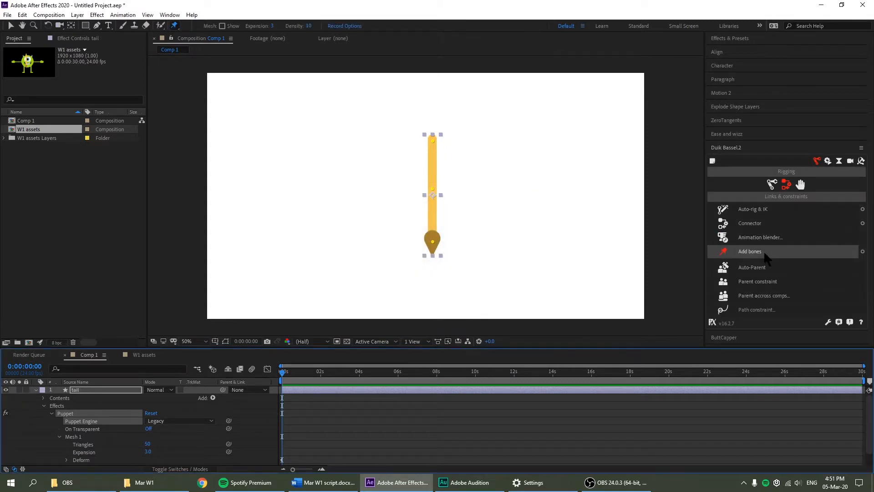
- Add Duik bones to the tail's three pins and rename them top, middle and bottom
{"action": "left_click", "coordinate": [749, 252]}
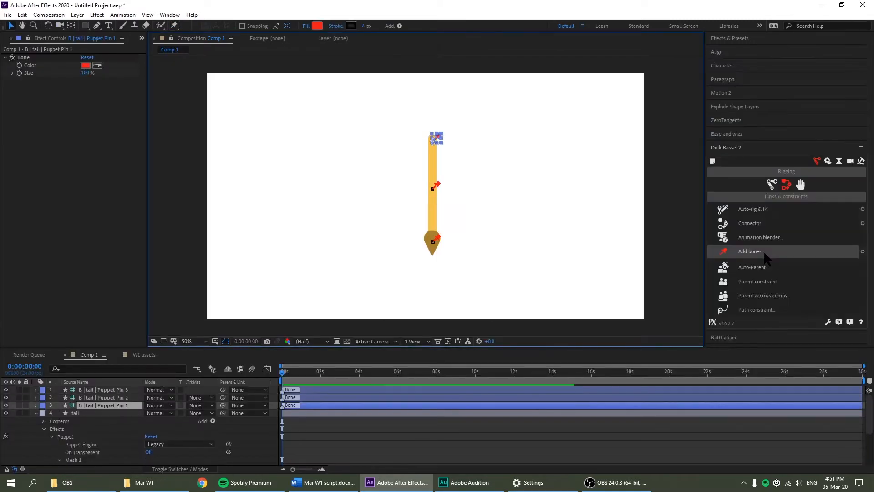
{"action": "mouse_move", "coordinate": [568, 233]}
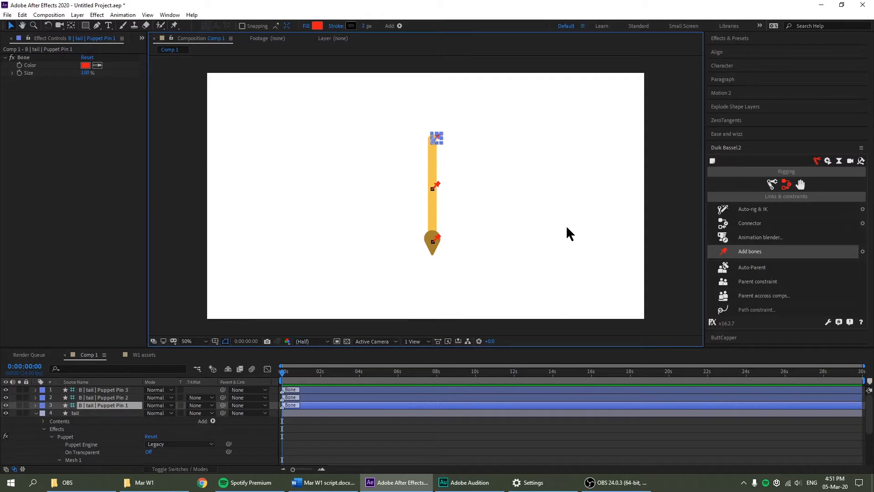
{"action": "mouse_move", "coordinate": [499, 165]}
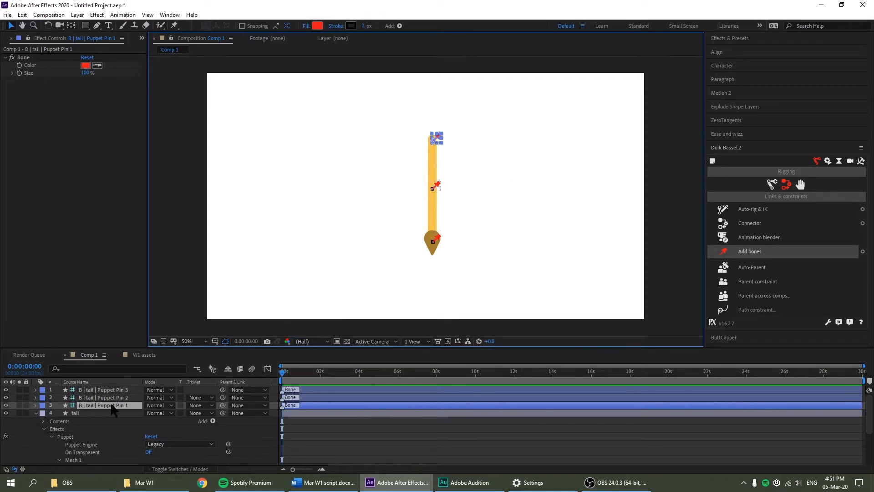
{"action": "mouse_move", "coordinate": [457, 186]}
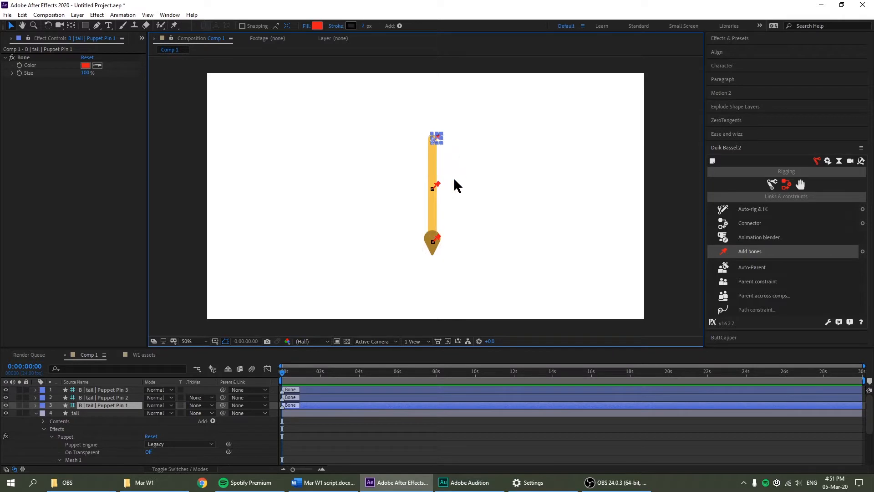
{"action": "left_click", "coordinate": [106, 389]}
{"action": "type", "text": "top"}
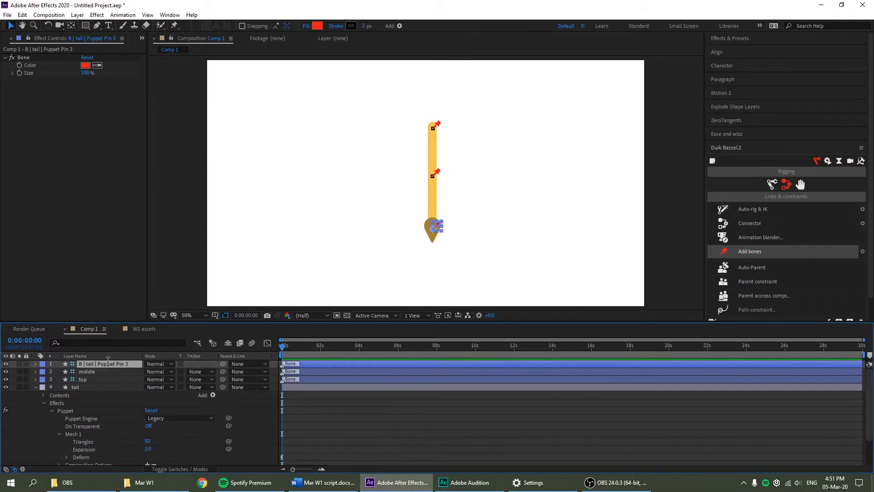
{"action": "double_click", "coordinate": [87, 363]}
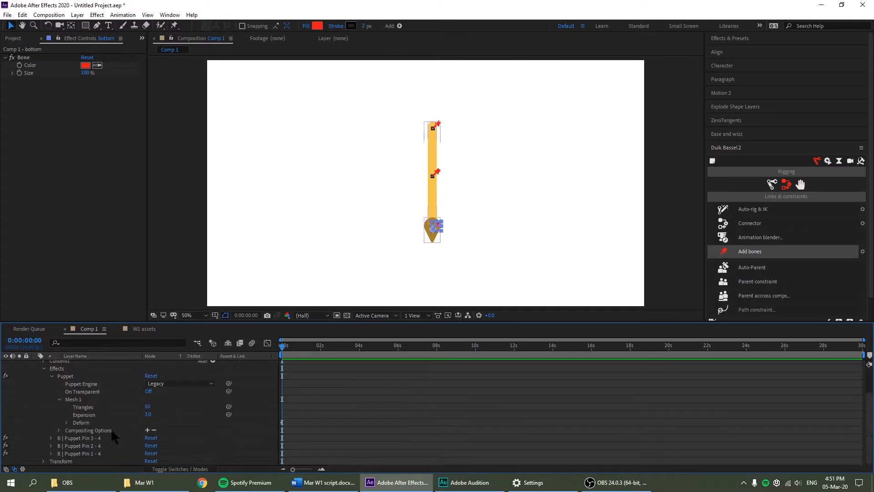
{"action": "left_click", "coordinate": [749, 251]}
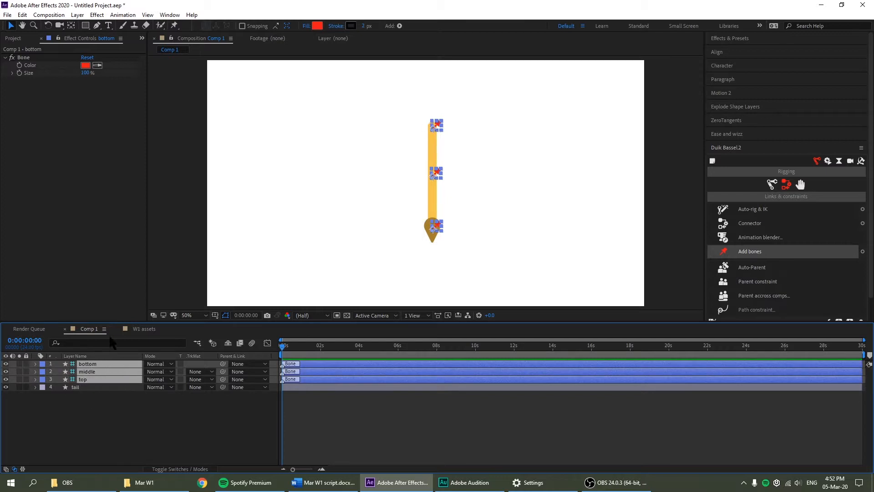
- Chain the tail bones so bottom follows middle and middle follows top
{"action": "left_click", "coordinate": [82, 379]}
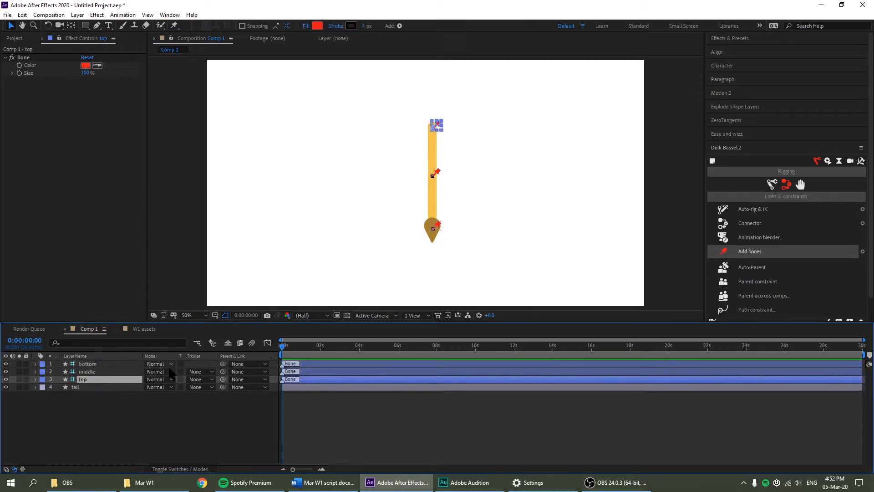
{"action": "left_click", "coordinate": [87, 363]}
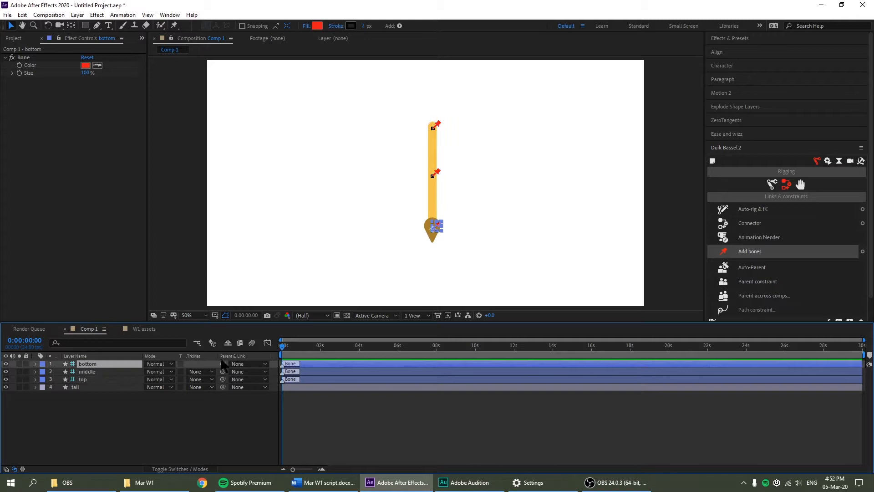
{"action": "left_click", "coordinate": [87, 371]}
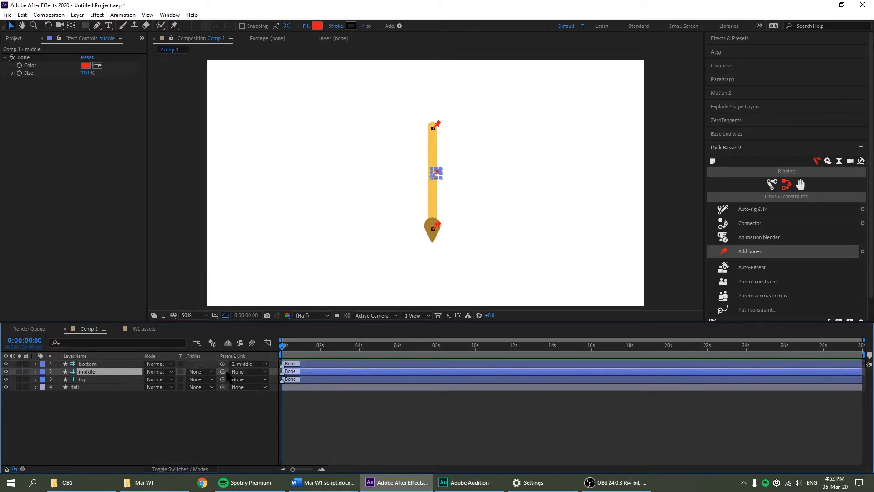
{"action": "left_click", "coordinate": [82, 378]}
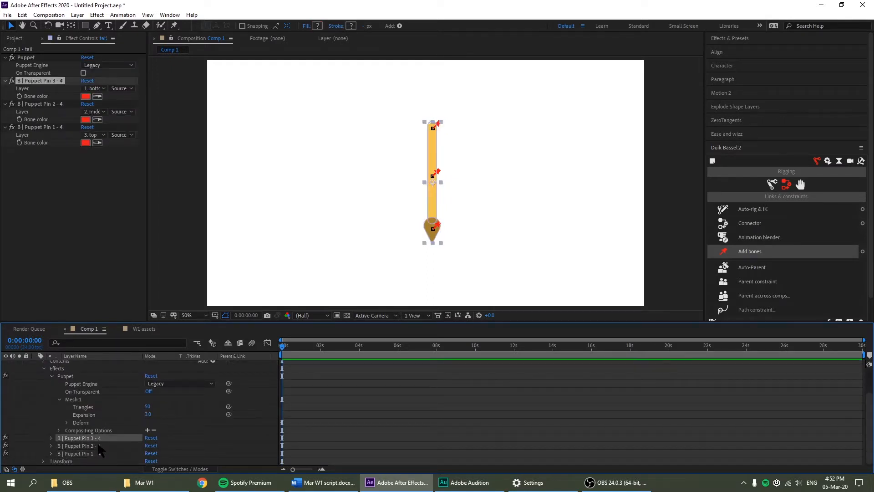
{"action": "left_click", "coordinate": [749, 252]}
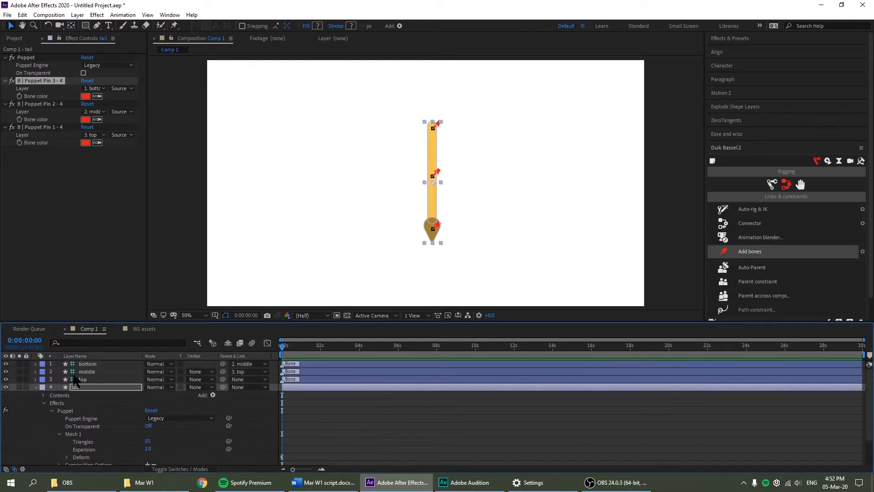
{"action": "left_click", "coordinate": [35, 387]}
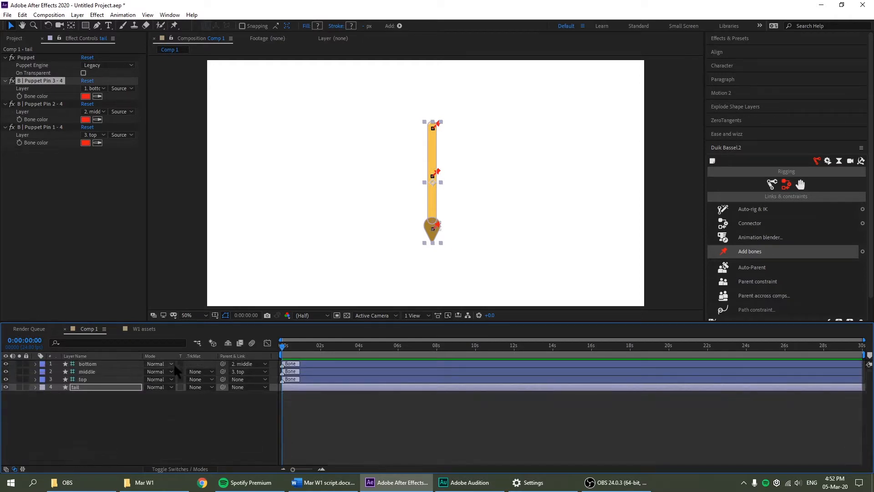
- Drag the bottom, middle and top bones to curl the test limb into a curve
{"action": "left_click", "coordinate": [83, 379]}
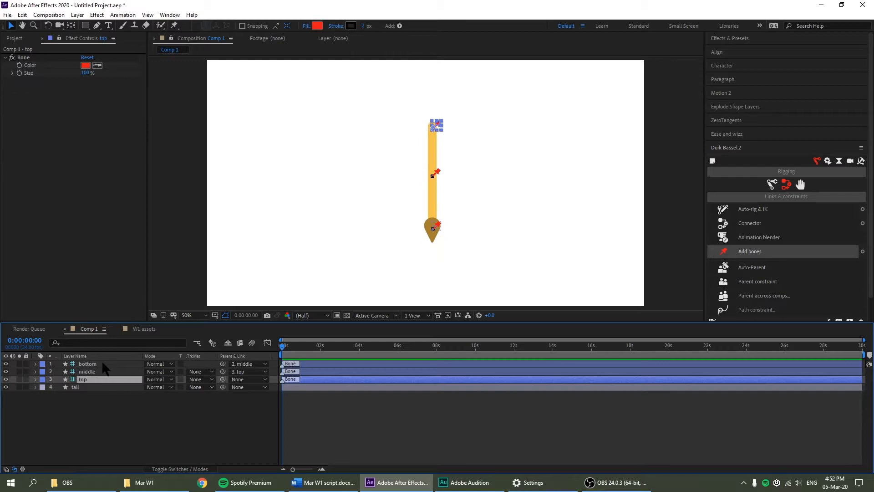
{"action": "left_click", "coordinate": [88, 363]}
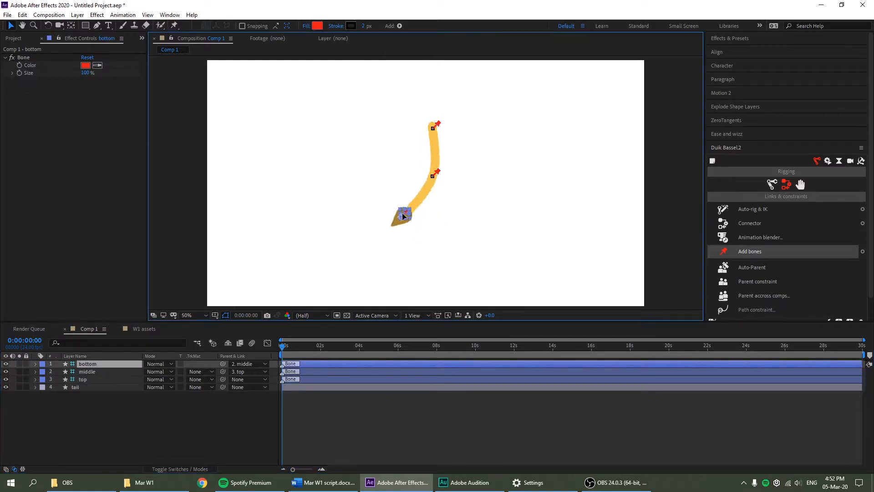
{"action": "left_click", "coordinate": [87, 371]}
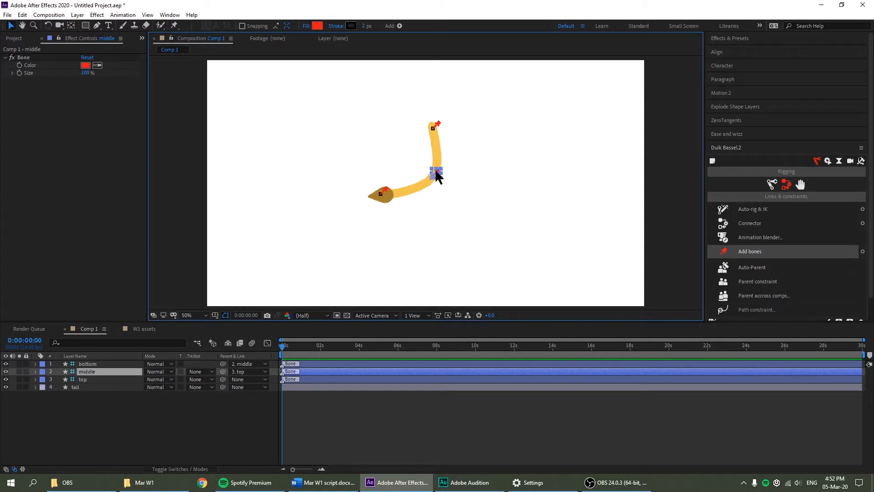
{"action": "left_click", "coordinate": [187, 315]}
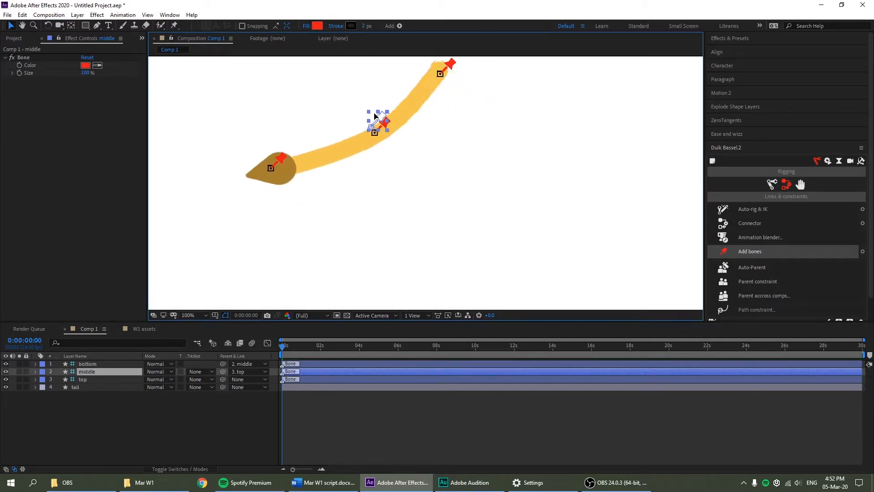
{"action": "left_click", "coordinate": [187, 315]}
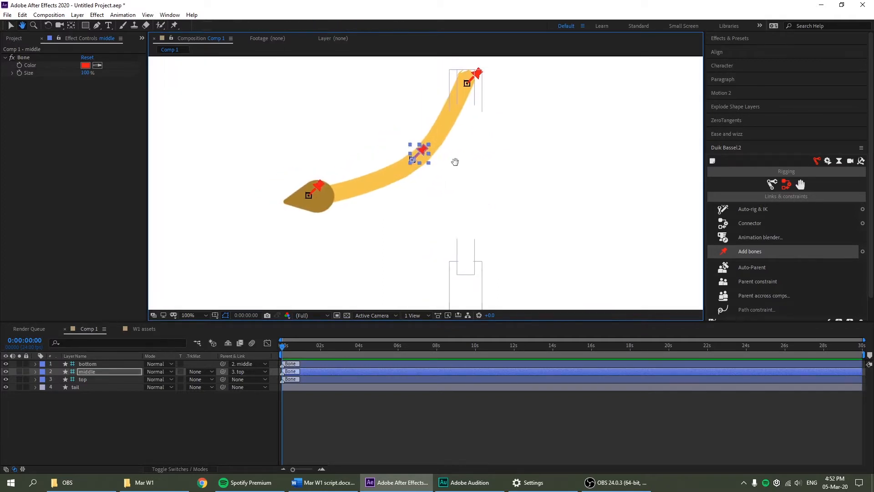
{"action": "left_click", "coordinate": [108, 25]}
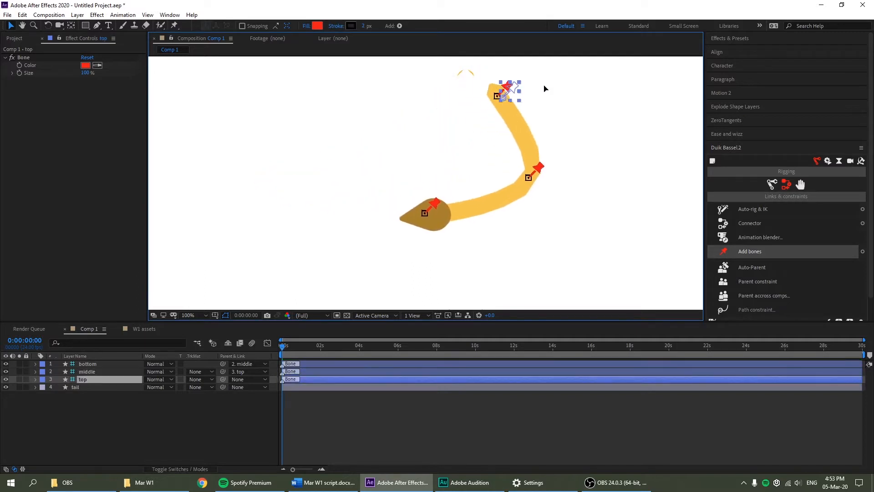
{"action": "left_click", "coordinate": [86, 371]}
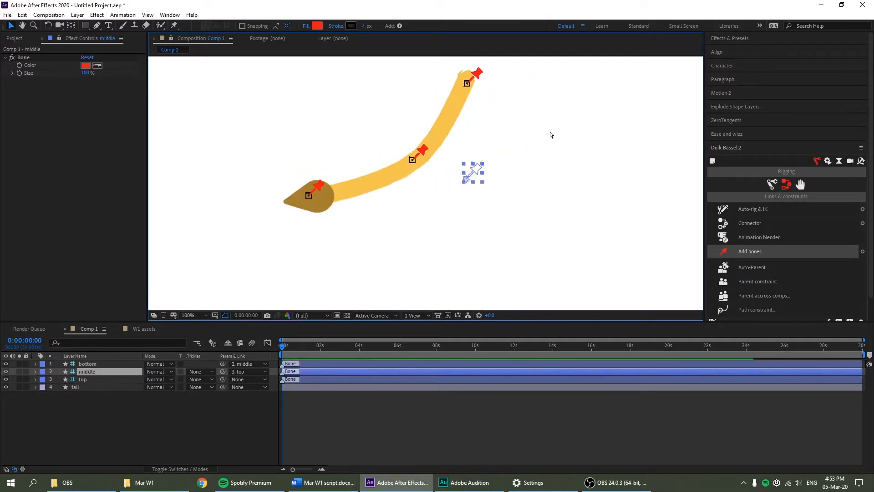
- Straighten the limb and check that the top, middle and bottom bone rotations read zero
{"action": "left_click", "coordinate": [87, 363]}
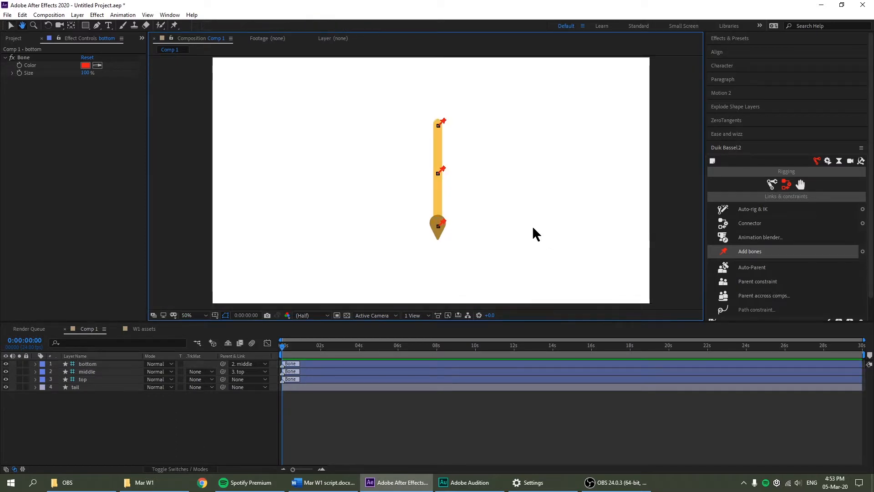
{"action": "left_click", "coordinate": [440, 122]}
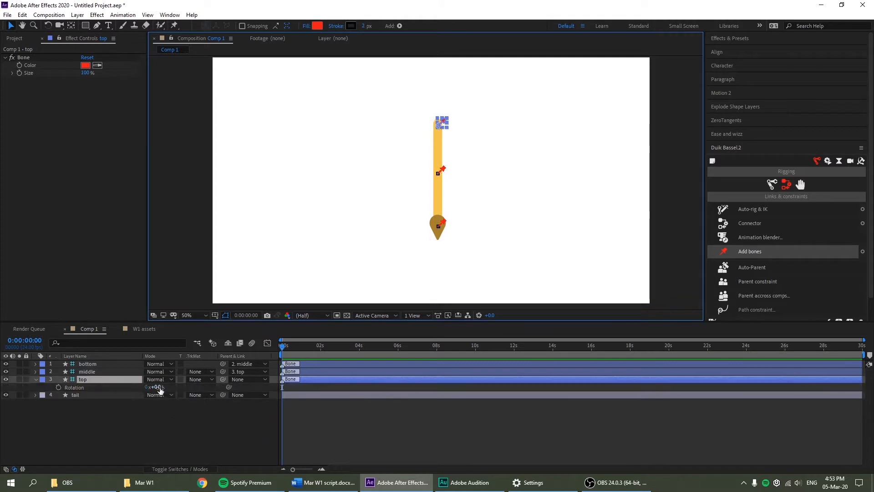
{"action": "left_click", "coordinate": [87, 371]}
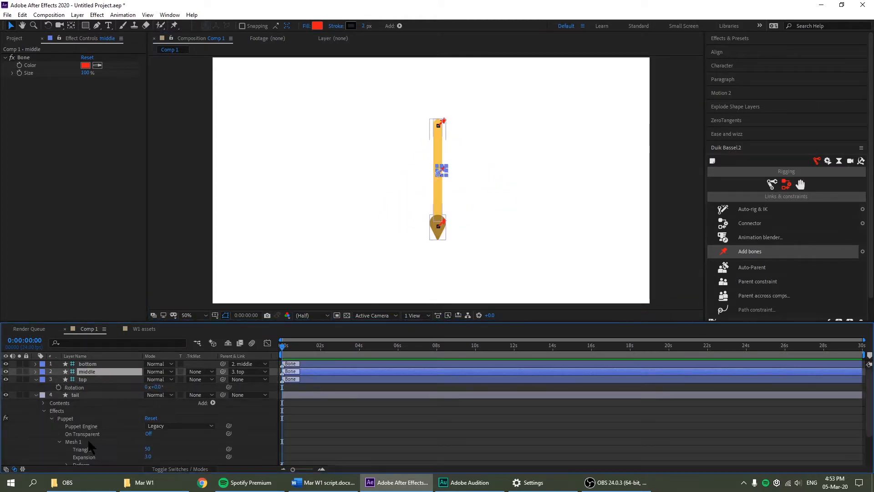
{"action": "scroll", "scroll_direction": "down", "scroll_amount": 3}
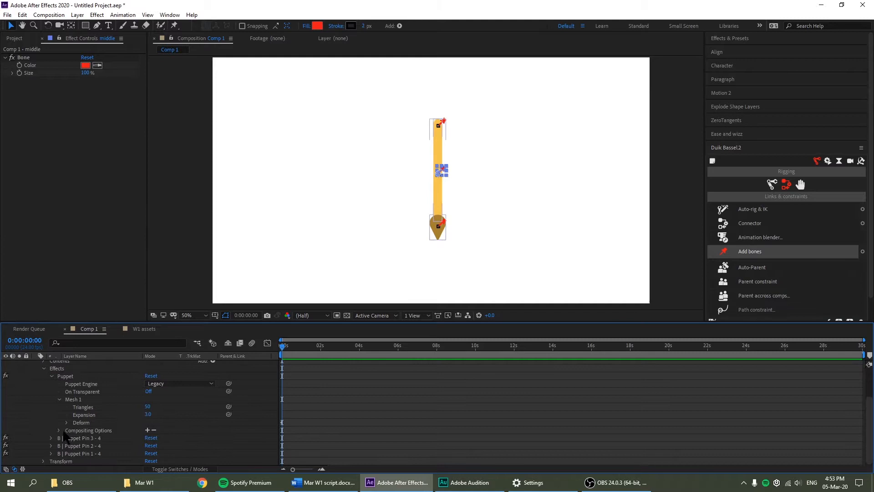
{"action": "left_click", "coordinate": [78, 438]}
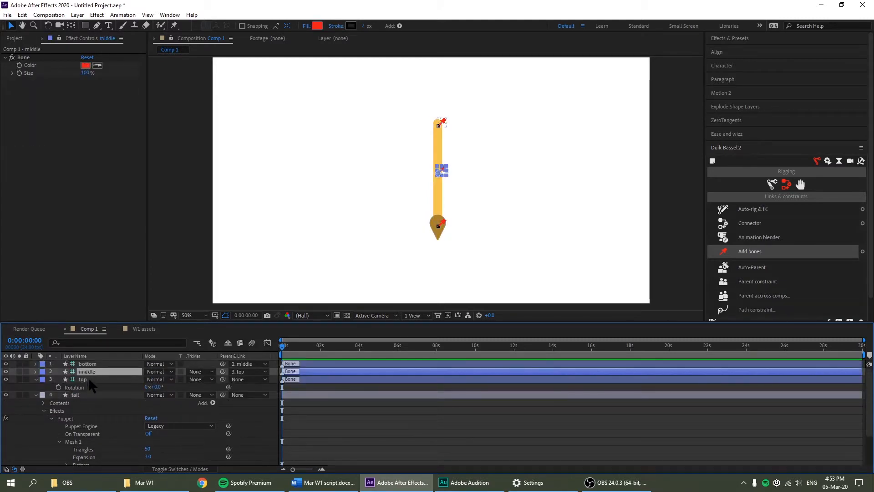
{"action": "mouse_move", "coordinate": [138, 390]}
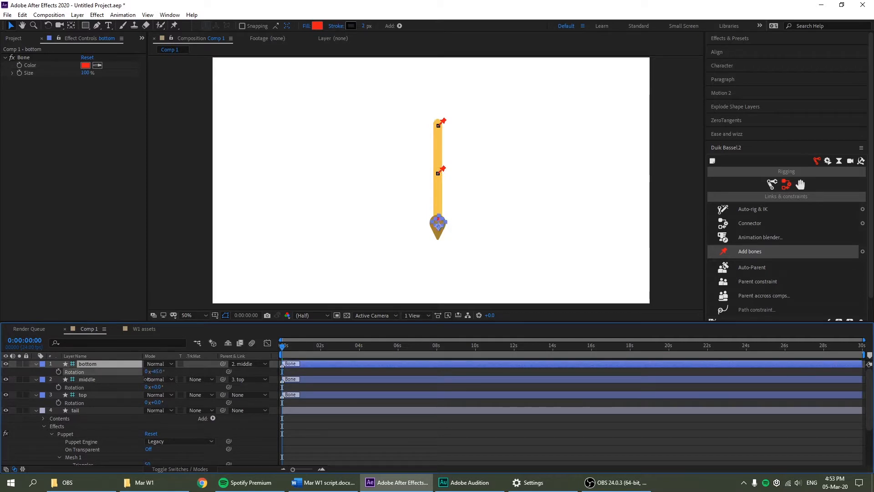
{"action": "left_click", "coordinate": [197, 314]}
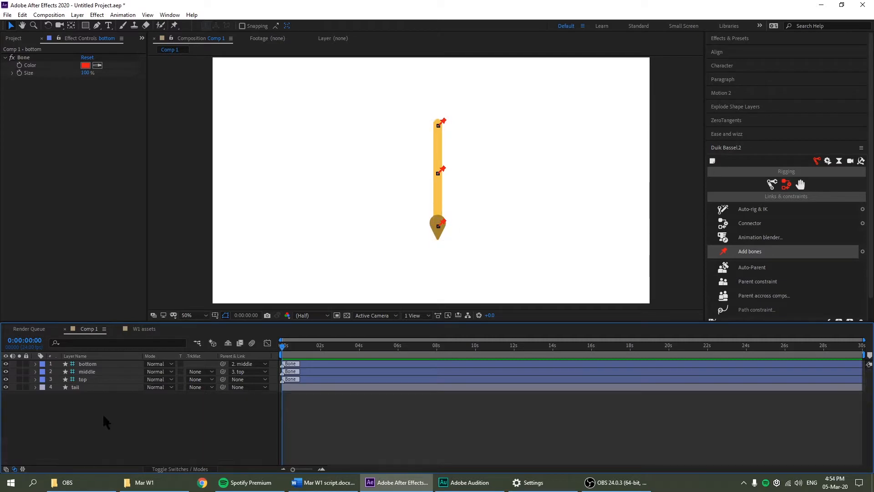
- Keyframe Rotation on the top and middle bones across the first two seconds to swing the limb
{"action": "left_click", "coordinate": [83, 379]}
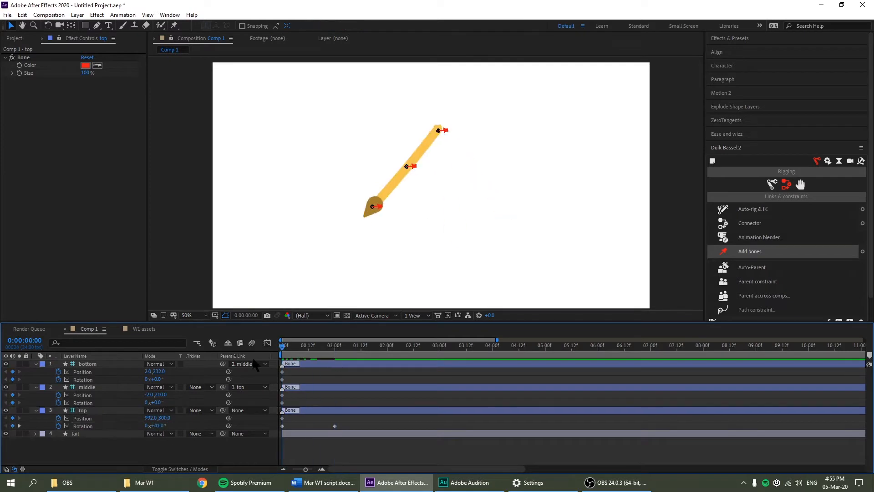
{"action": "left_click", "coordinate": [386, 345]}
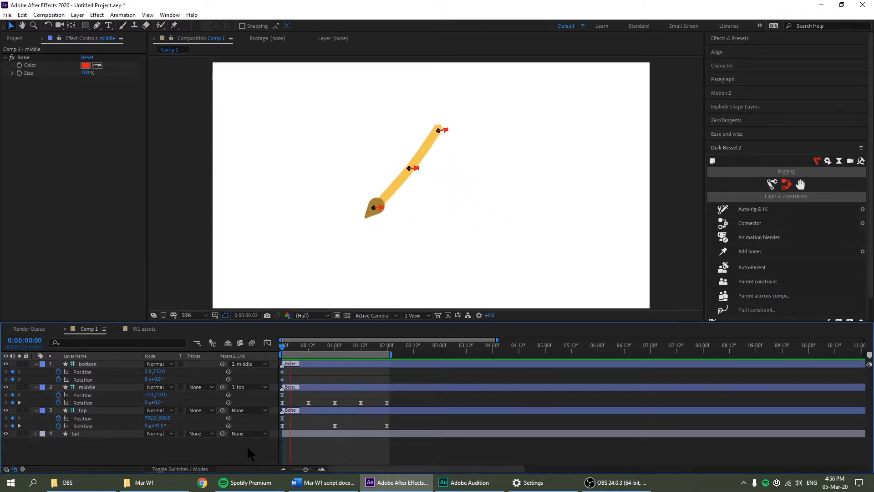
{"action": "left_click", "coordinate": [282, 344]}
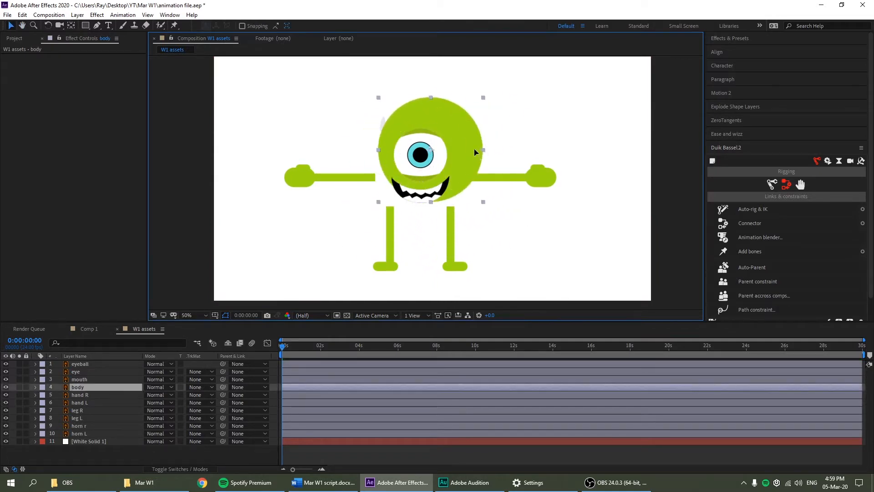
- Select the monster's hand R layer and zoom in on the right arm
{"action": "left_click", "coordinate": [80, 395]}
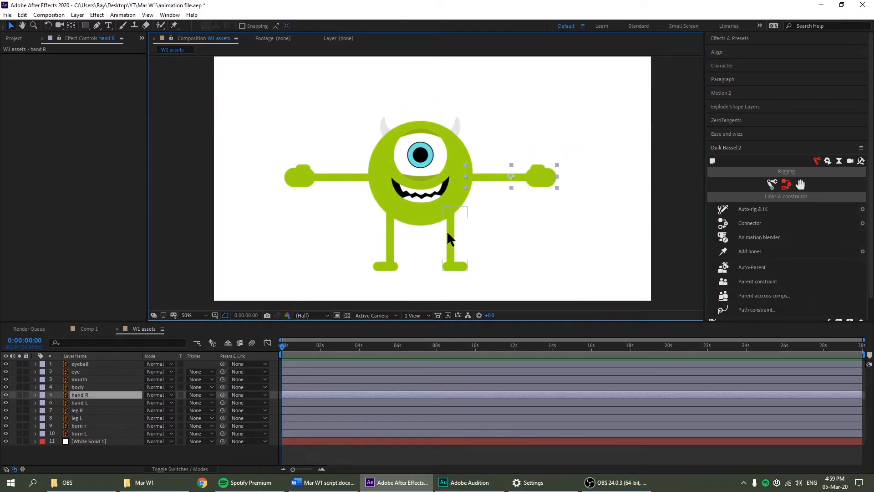
{"action": "left_click", "coordinate": [79, 433]}
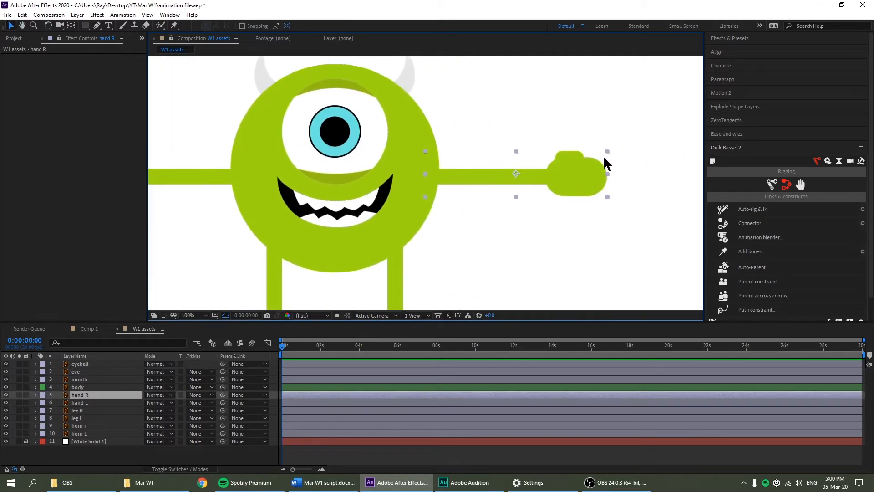
- Pin the right arm at shoulder, elbow and hand, then set its Puppet Engine to Legacy
{"action": "left_click", "coordinate": [174, 26]}
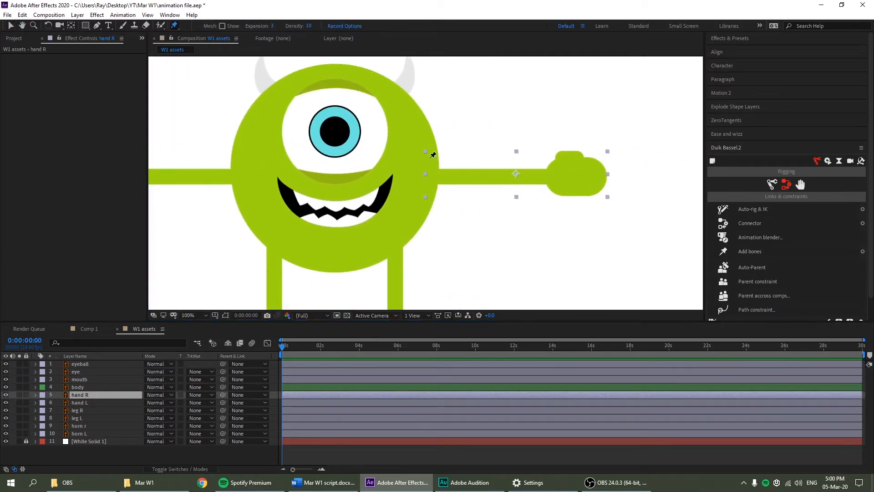
{"action": "mouse_move", "coordinate": [502, 89]}
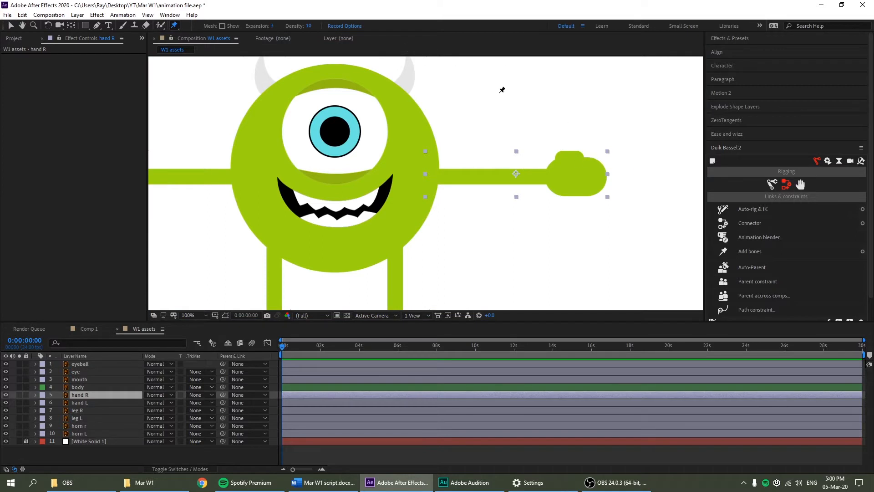
{"action": "mouse_move", "coordinate": [435, 173]}
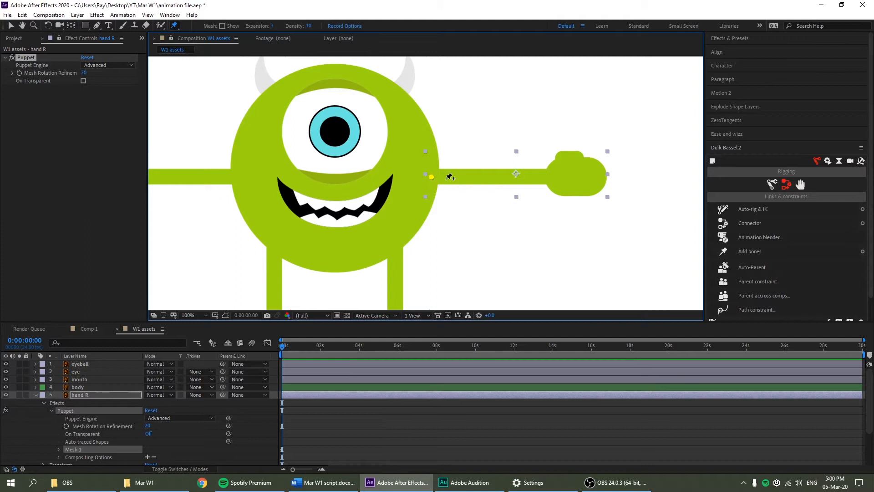
{"action": "mouse_move", "coordinate": [498, 175]}
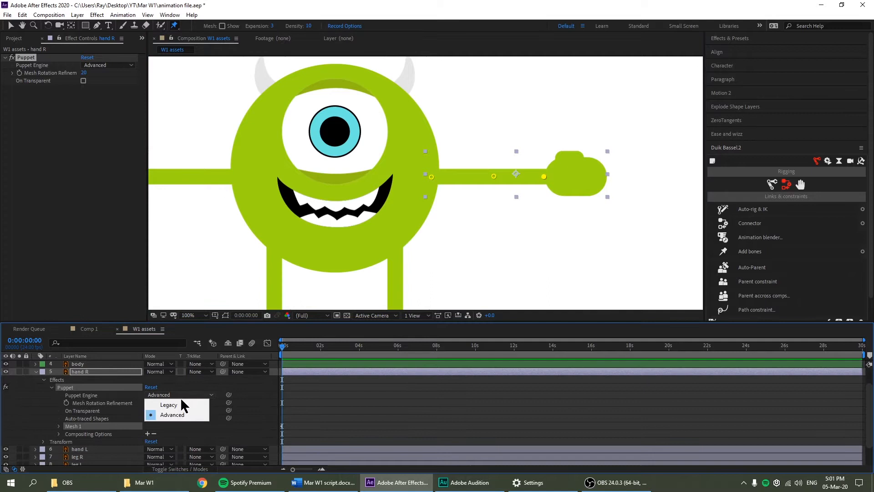
{"action": "left_click", "coordinate": [168, 404]}
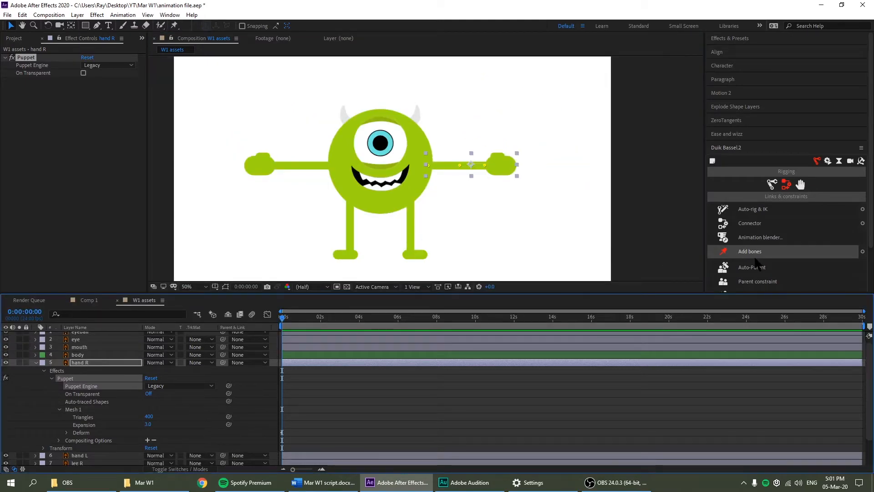
- Add Duik bones to the arm pins and rename them R shoulder, R elbow and R hand
{"action": "left_click", "coordinate": [750, 251]}
{"action": "type", "text": "R elbow"}
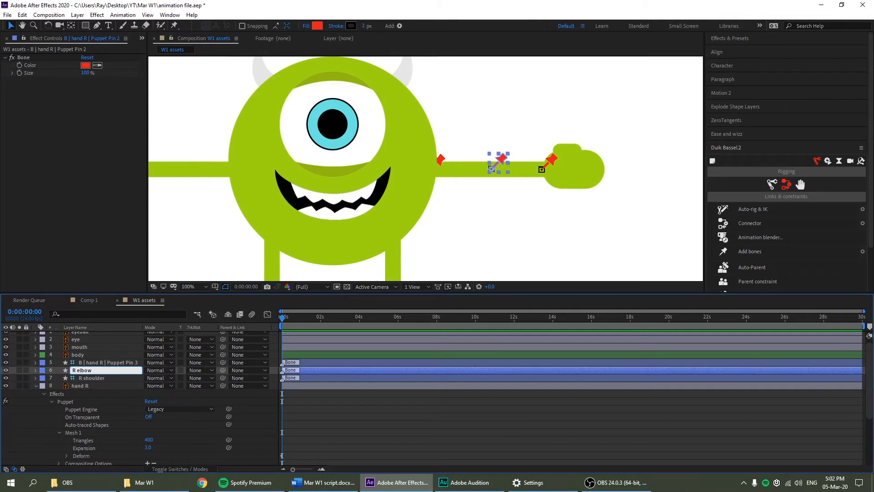
{"action": "left_click", "coordinate": [101, 362]}
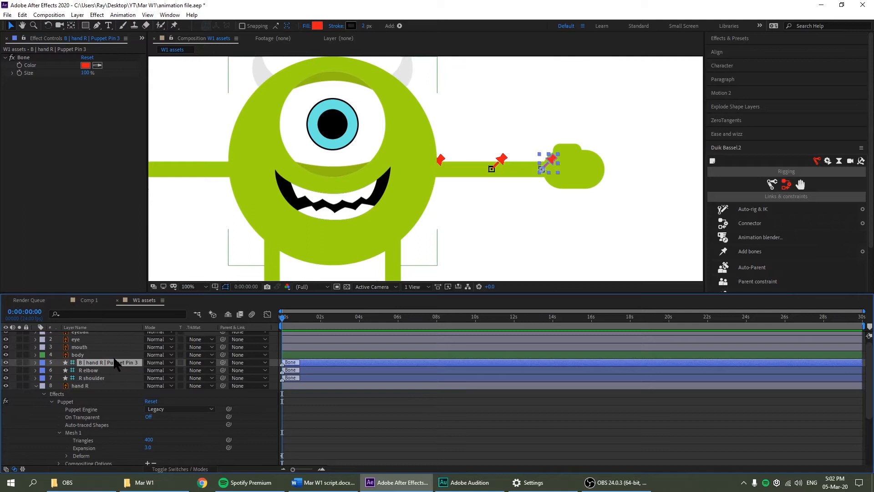
{"action": "double_click", "coordinate": [103, 362]}
{"action": "type", "text": "R hand"}
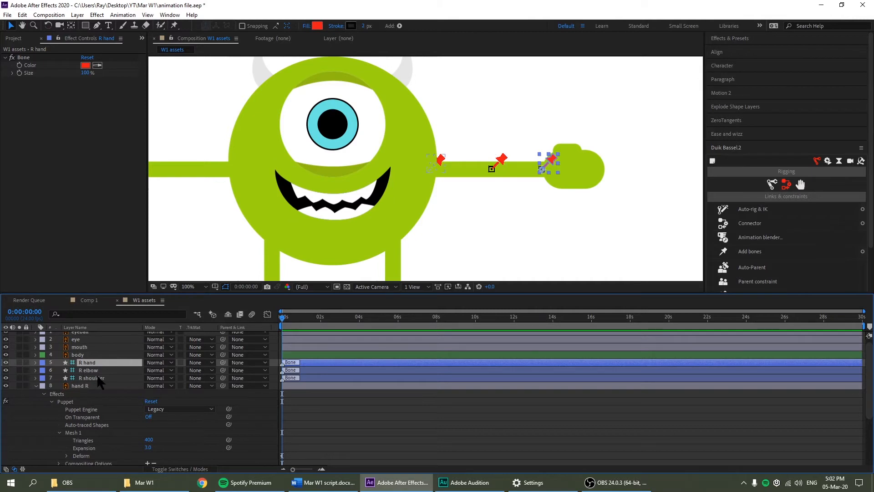
{"action": "left_click", "coordinate": [91, 377]}
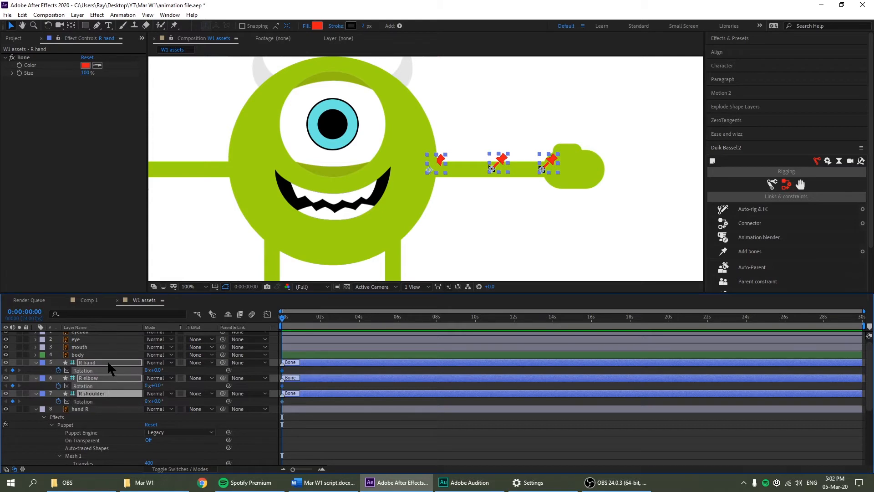
- Select the R hand and R elbow bones and apply Duik Auto-rig & IK
{"action": "left_click", "coordinate": [89, 378]}
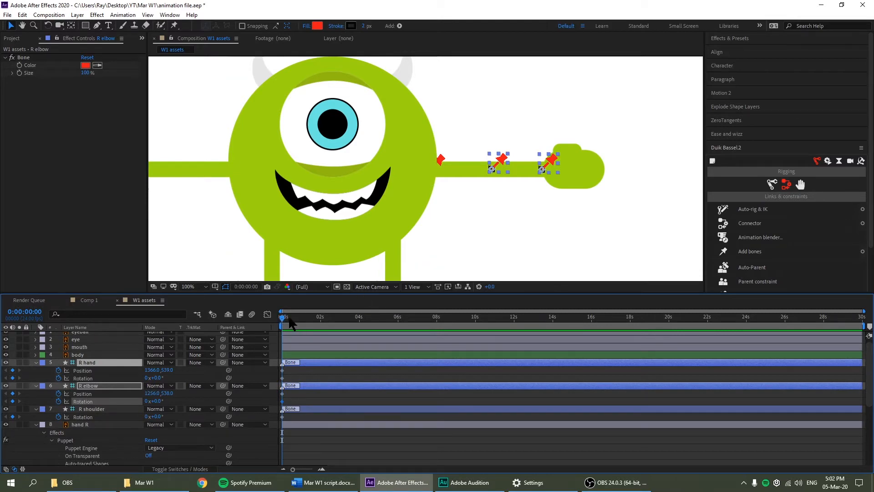
{"action": "left_click", "coordinate": [321, 316]}
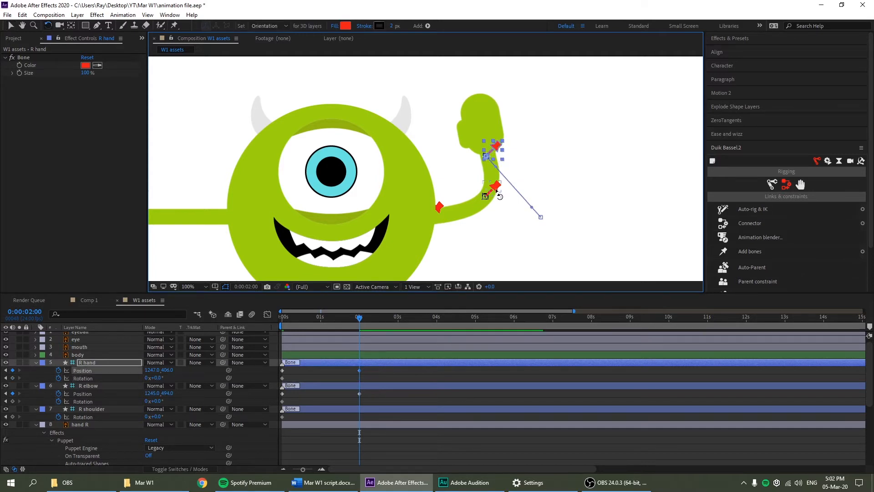
- Set Position keyframes at 0s, 1s and 2s posing the arm into a raised wave
{"action": "left_click", "coordinate": [88, 385]}
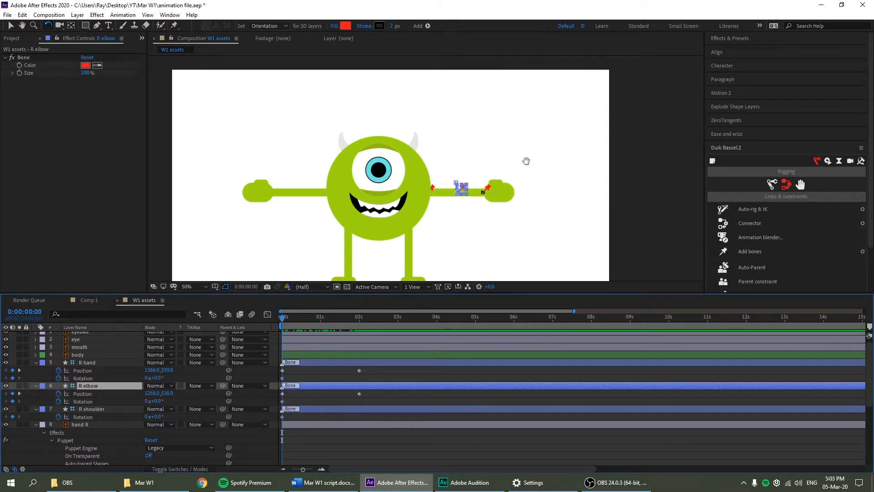
{"action": "left_click", "coordinate": [186, 286]}
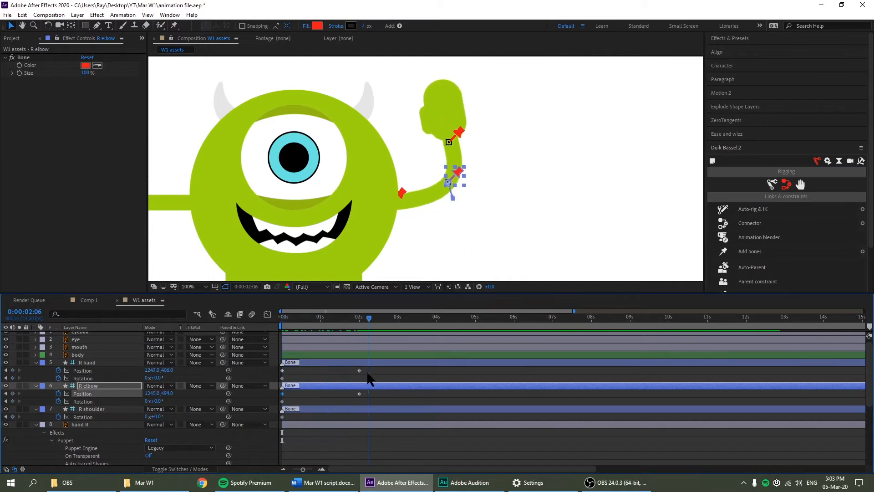
{"action": "left_click", "coordinate": [329, 316]}
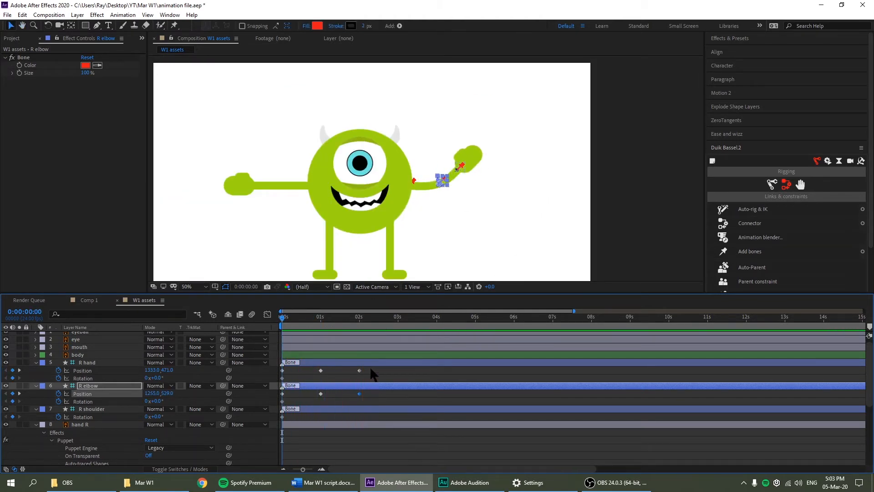
- Retime the R hand and R elbow Position keyframes to end at 1s and apply Easy Ease
{"action": "left_click", "coordinate": [87, 361]}
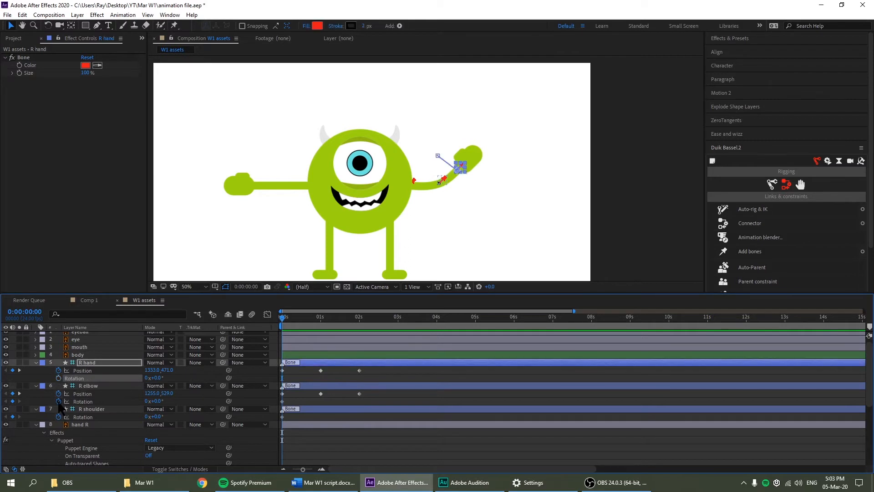
{"action": "left_click", "coordinate": [89, 385]}
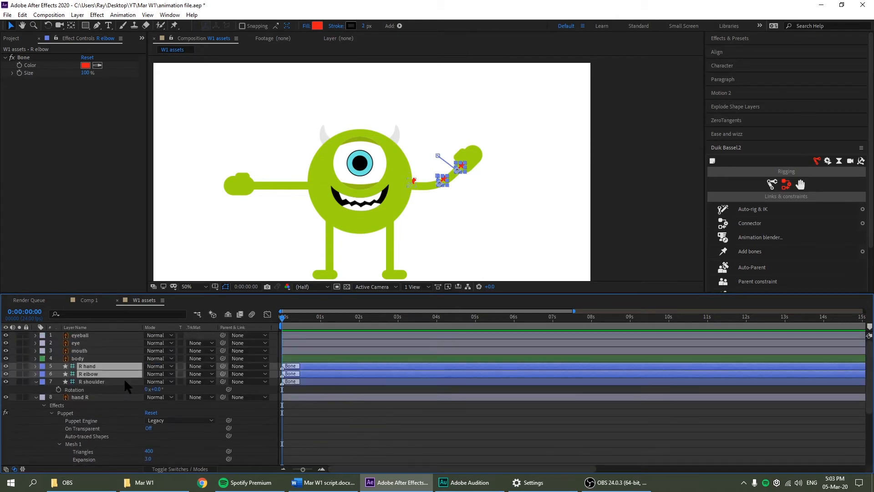
{"action": "left_click", "coordinate": [92, 381]}
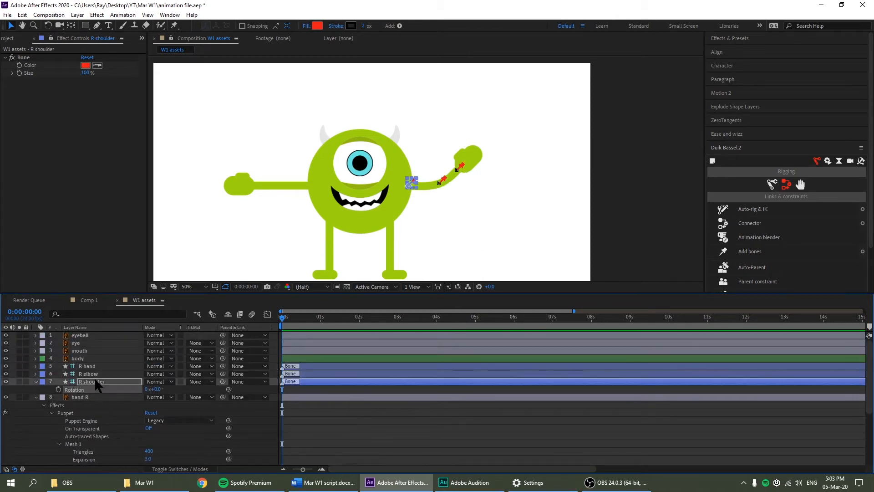
{"action": "left_click", "coordinate": [89, 381]}
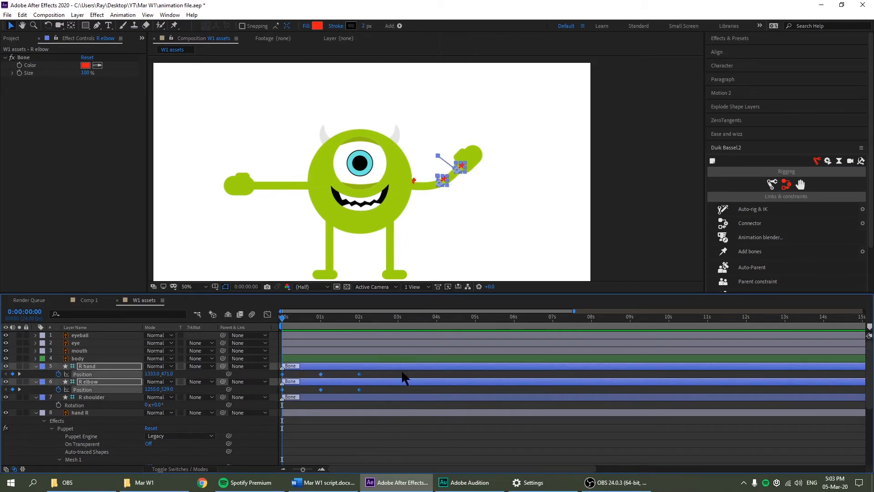
{"action": "left_click", "coordinate": [361, 316]}
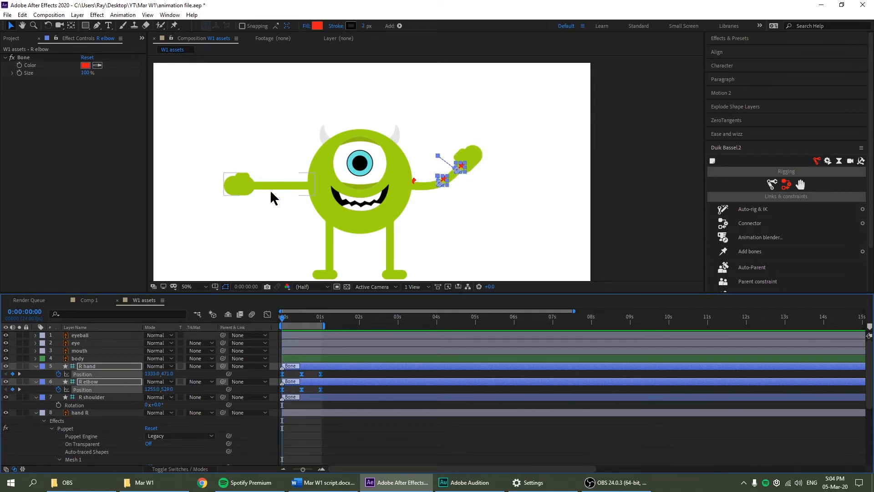
{"action": "left_click", "coordinate": [237, 185]}
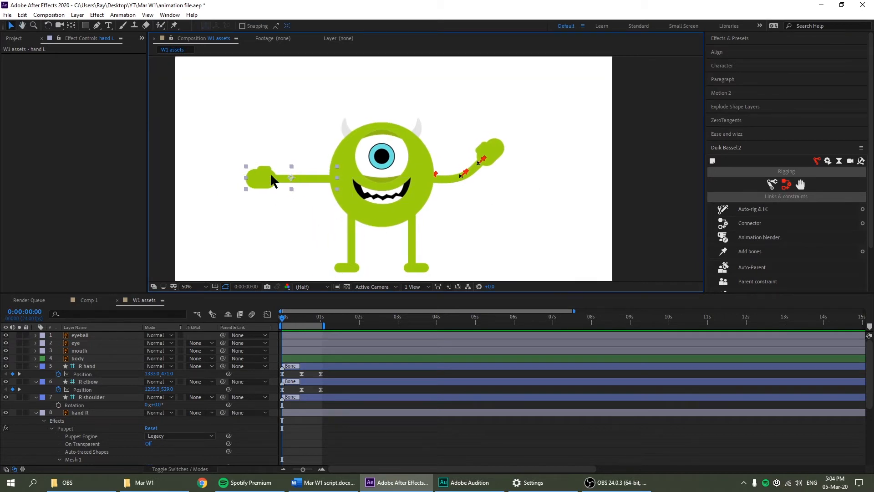
- Pin the left arm with three Puppet pins, bend it to test, and set the engine to Legacy at 400 triangles
{"action": "left_click", "coordinate": [185, 285]}
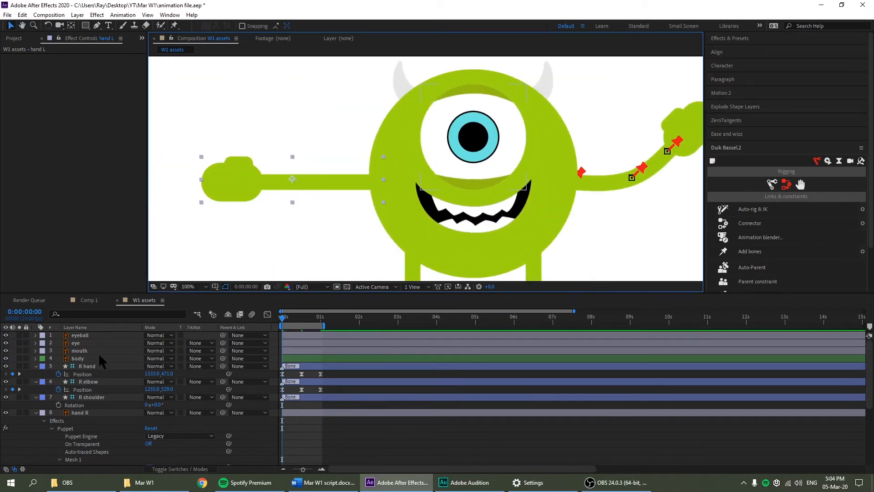
{"action": "scroll", "scroll_direction": "down", "scroll_amount": 3}
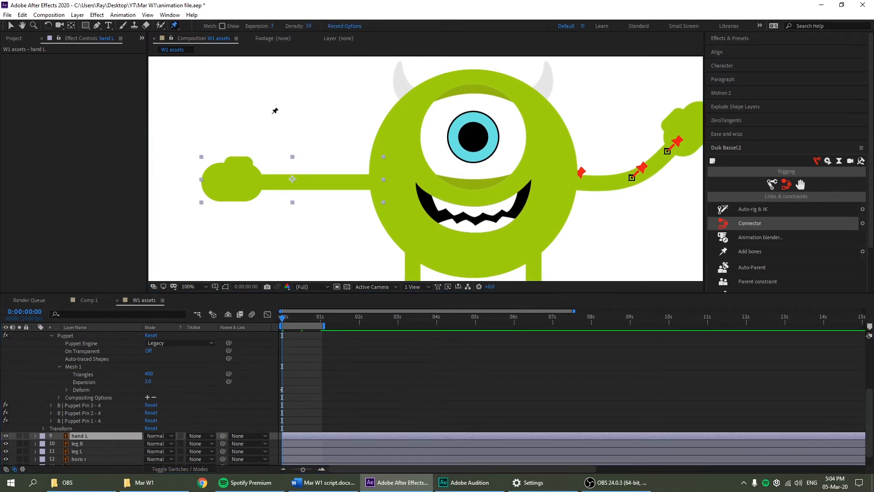
{"action": "mouse_move", "coordinate": [261, 179]}
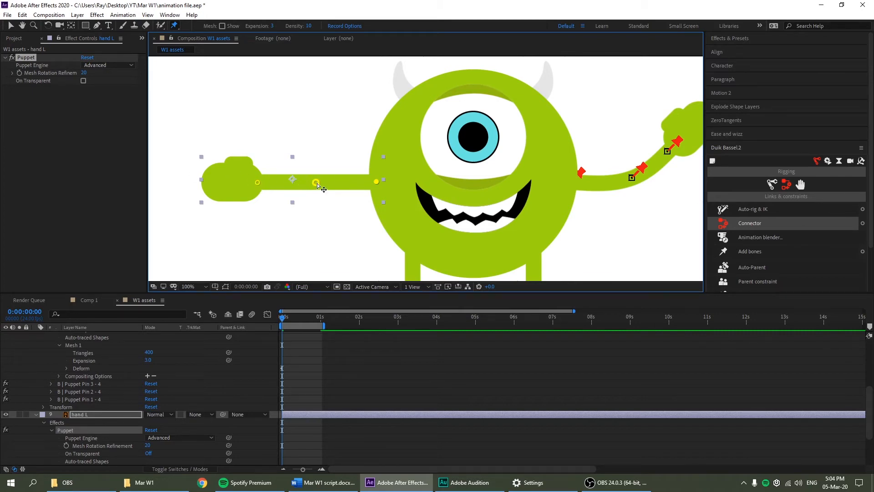
{"action": "left_click_drag", "start_coordinate": [315, 181], "coordinate": [270, 137]}
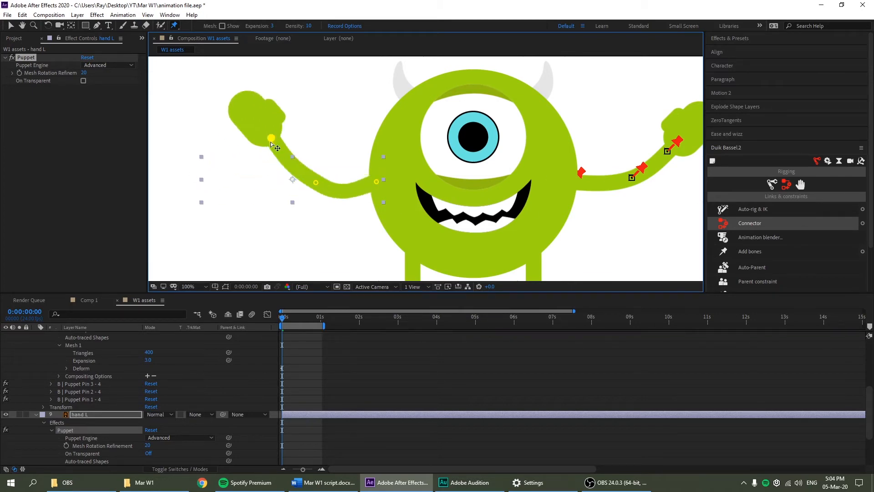
{"action": "left_click_drag", "start_coordinate": [271, 137], "coordinate": [256, 182]}
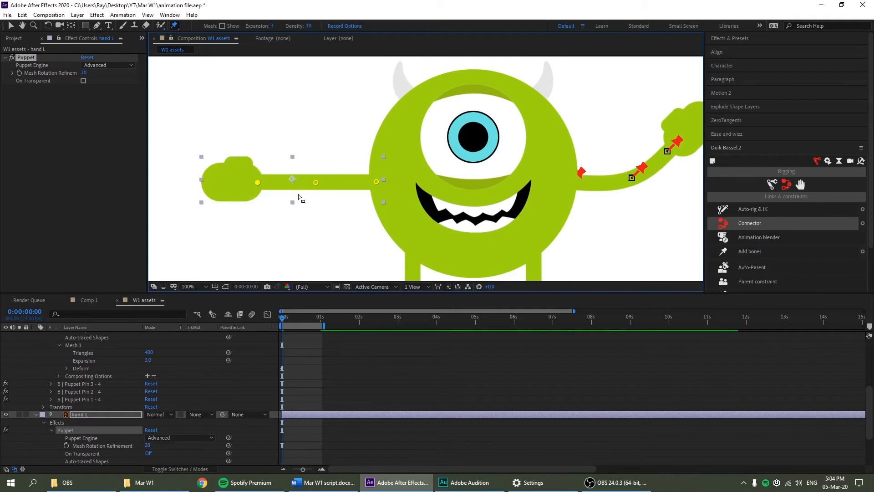
{"action": "scroll", "scroll_direction": "down", "scroll_amount": 3}
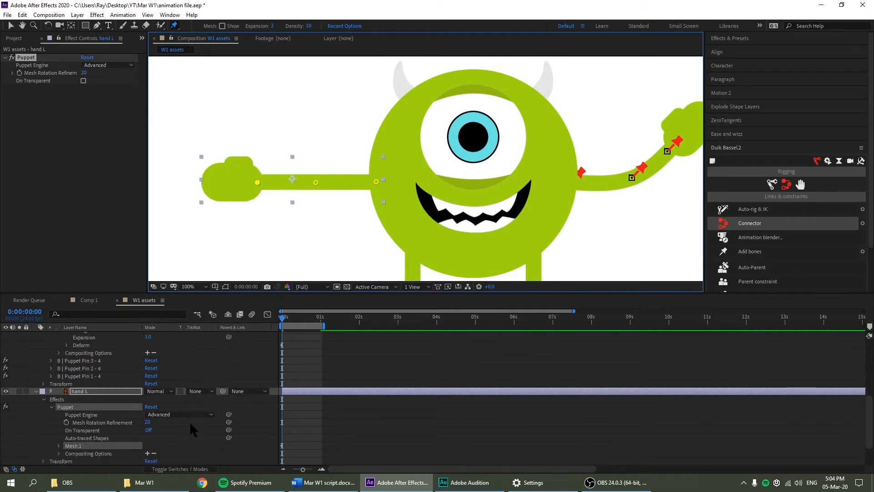
{"action": "left_click", "coordinate": [179, 413]}
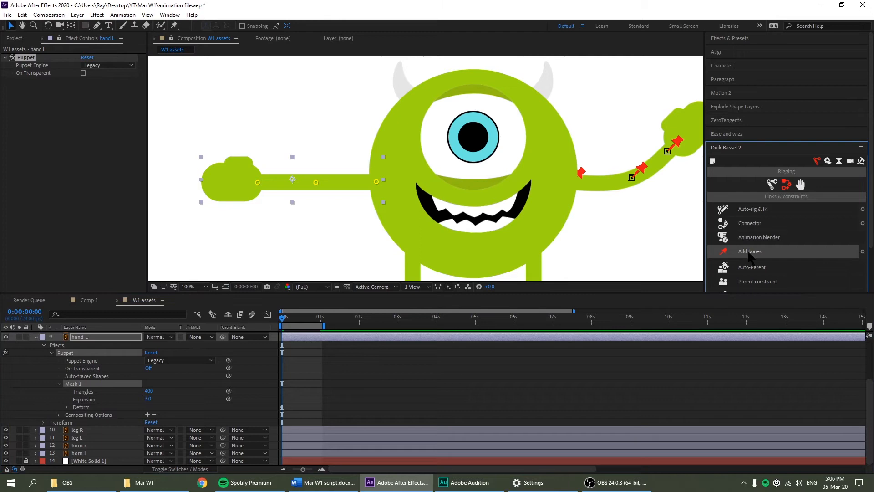
- Run Duik Add bones on the hand L pins and review the three new left-arm bone layers
{"action": "left_click", "coordinate": [749, 251]}
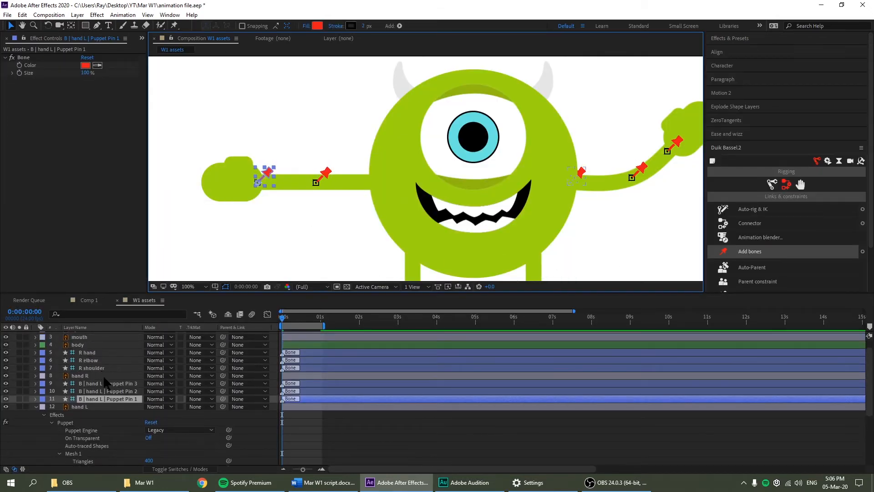
{"action": "left_click", "coordinate": [110, 390]}
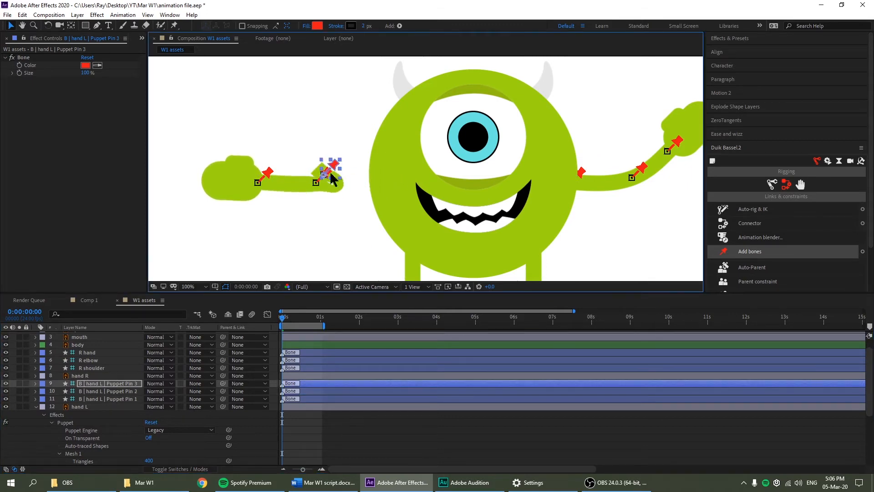
{"action": "left_click", "coordinate": [92, 367]}
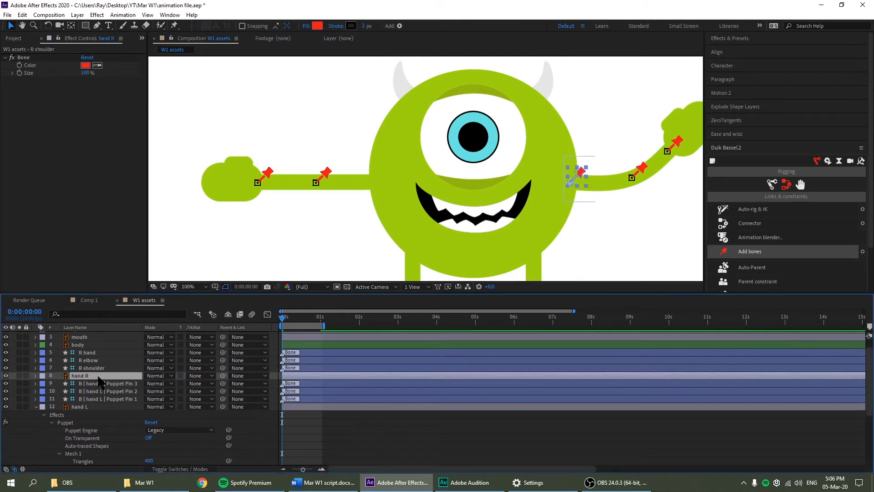
{"action": "left_click", "coordinate": [77, 358]}
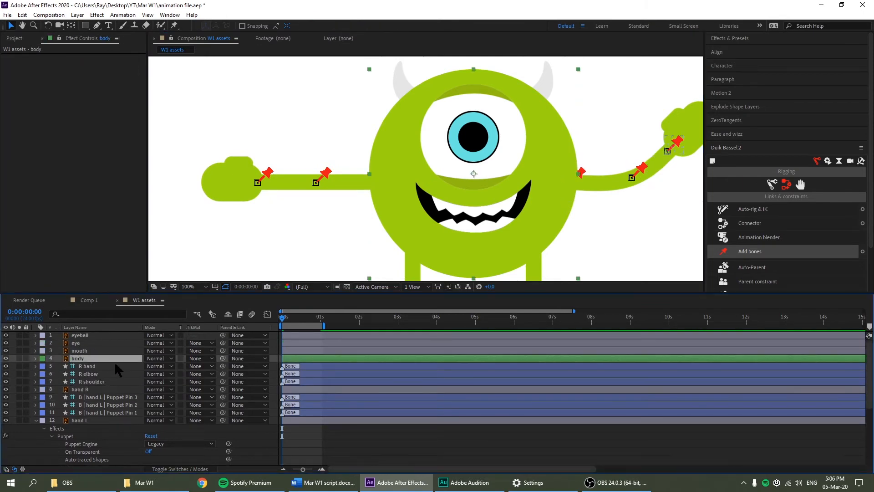
{"action": "left_click", "coordinate": [111, 396]}
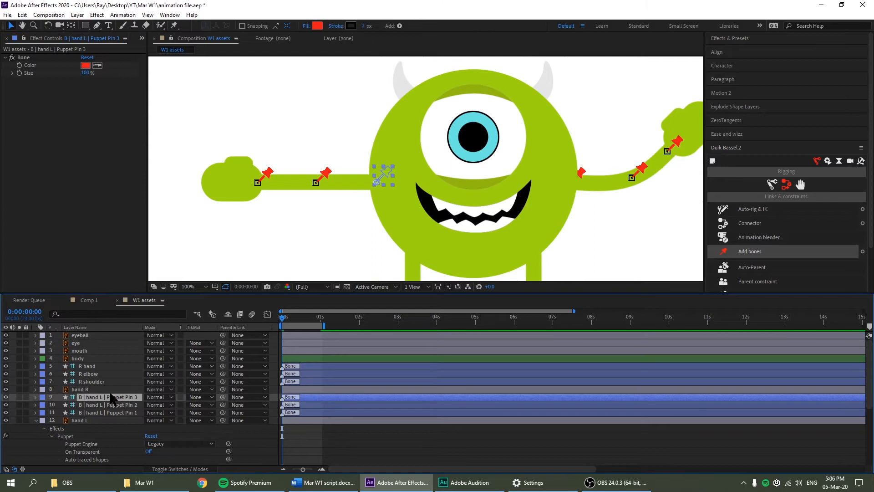
{"action": "left_click", "coordinate": [78, 358]}
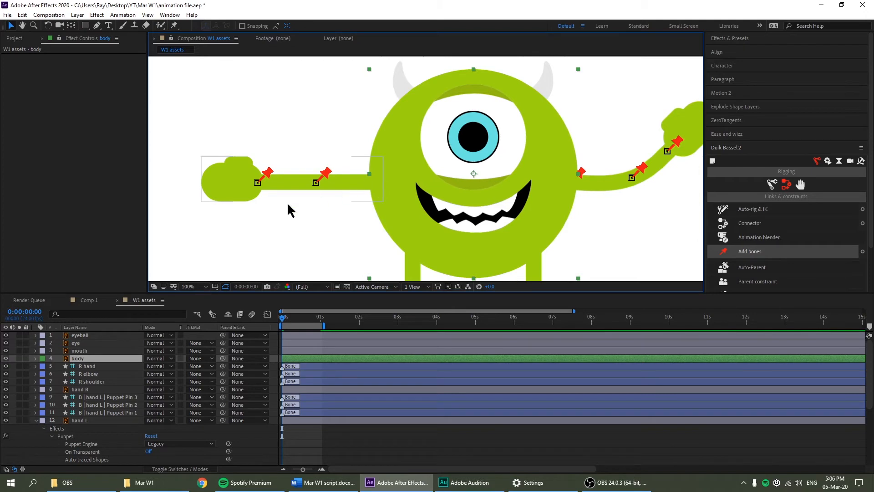
{"action": "left_click", "coordinate": [111, 396]}
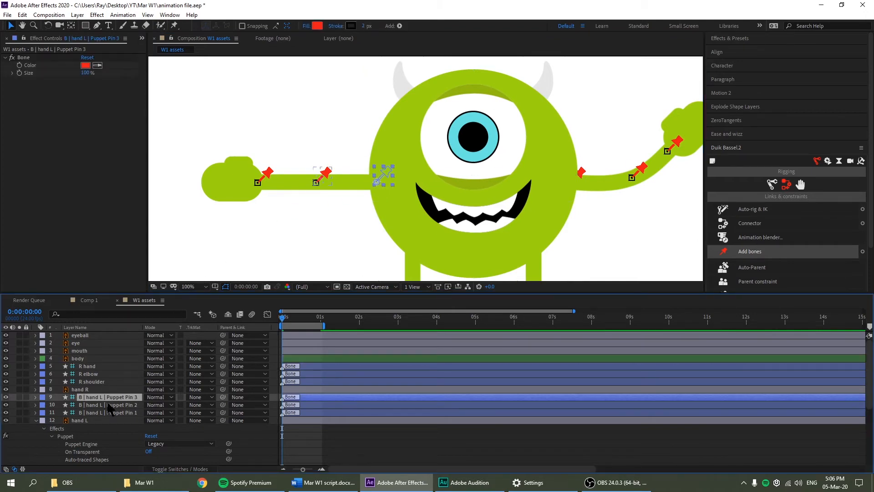
- Rename the left arm's body-side bone 'shoulder' and the others elbow and hand
{"action": "double_click", "coordinate": [100, 395]}
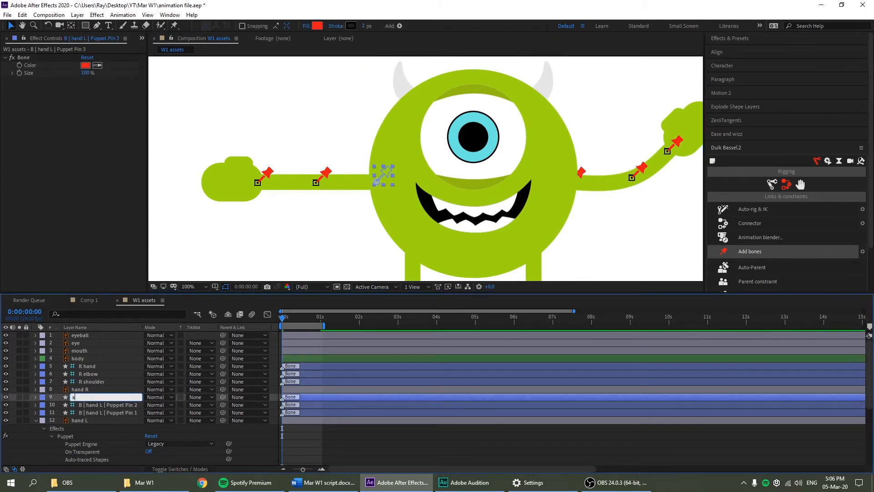
{"action": "type", "text": "shoulder"}
{"action": "left_click", "coordinate": [102, 412]}
{"action": "type", "text": "hand"}
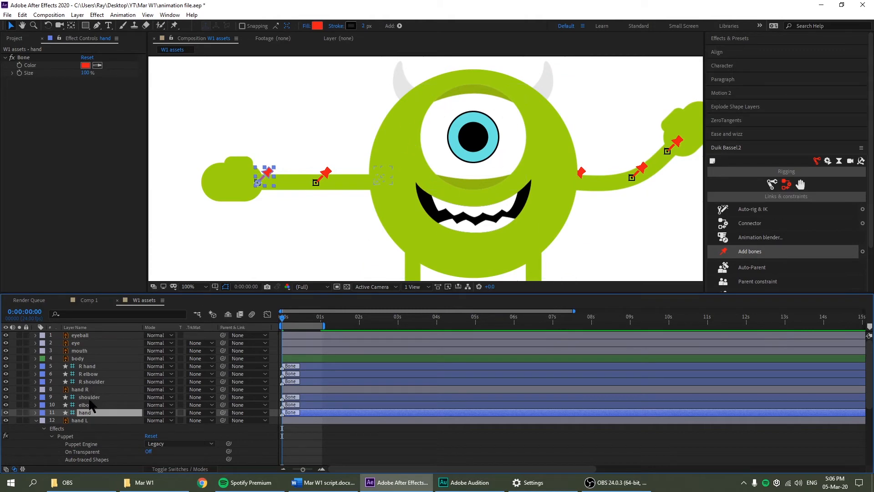
{"action": "left_click", "coordinate": [86, 404]}
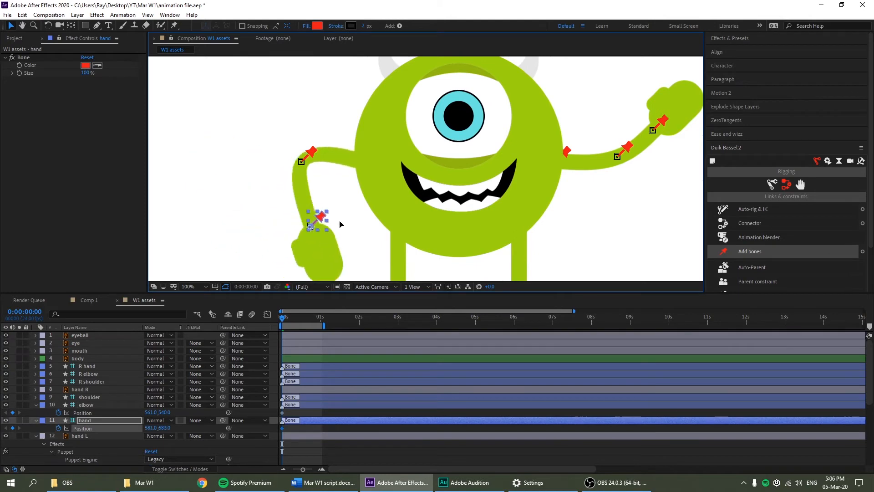
- Curl the left arm down by moving the elbow and hand bones beside the body
{"action": "left_click_drag", "start_coordinate": [320, 217], "coordinate": [352, 203]}
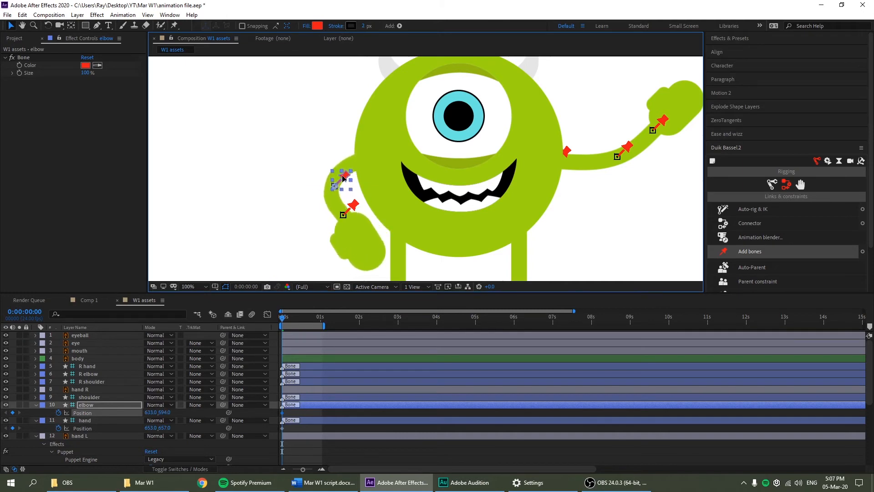
{"action": "left_click", "coordinate": [84, 419]}
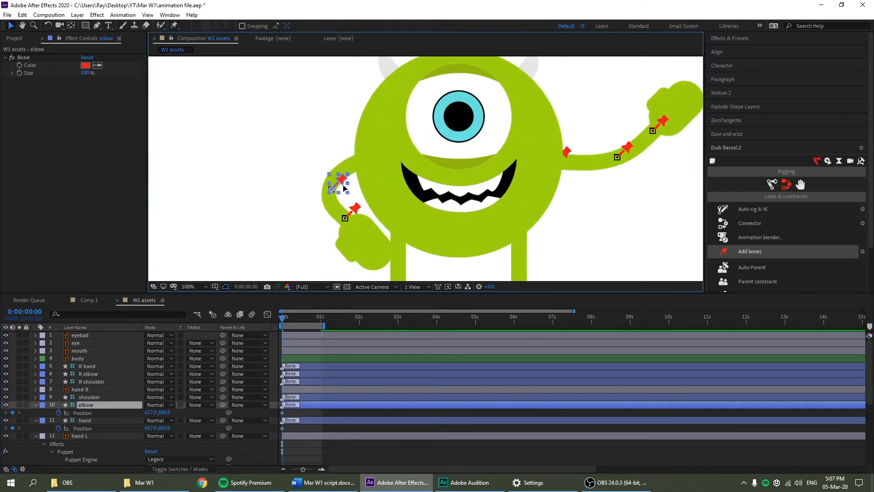
{"action": "left_click", "coordinate": [86, 420]}
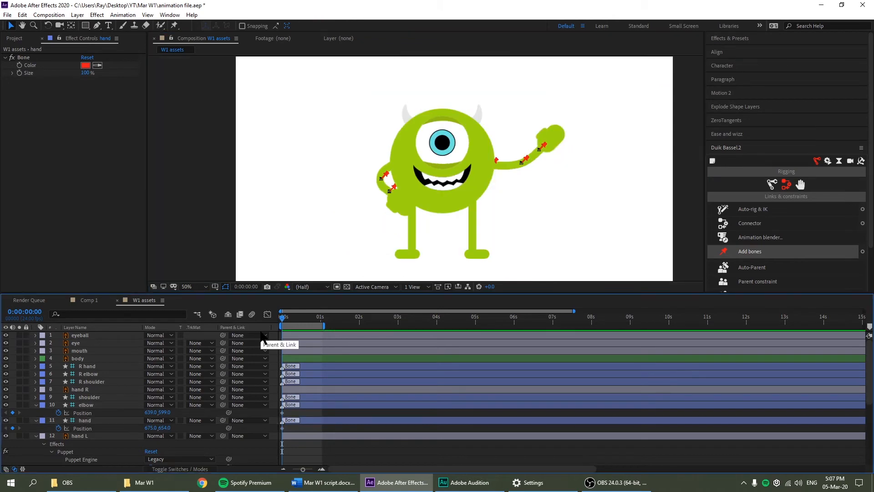
- Bone the right and left legs and name the layers R hip, R kneecap, L hip, L kneecap, L foot
{"action": "left_click", "coordinate": [476, 228]}
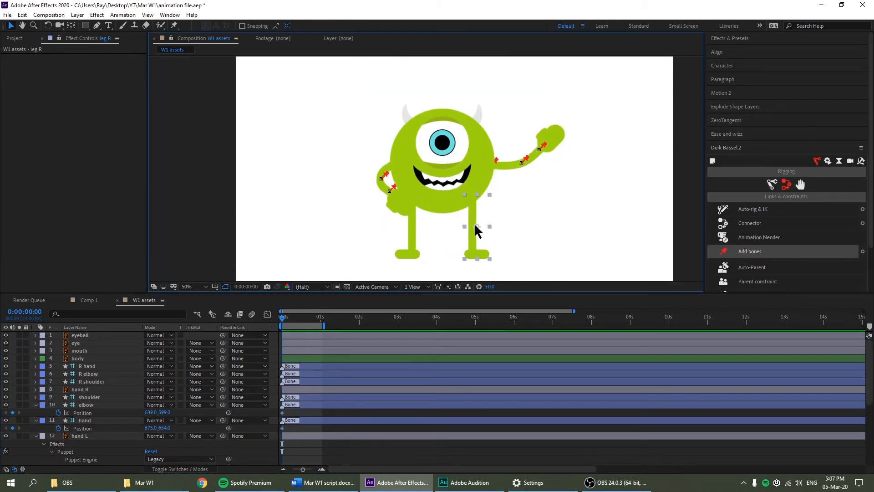
{"action": "mouse_move", "coordinate": [476, 209]}
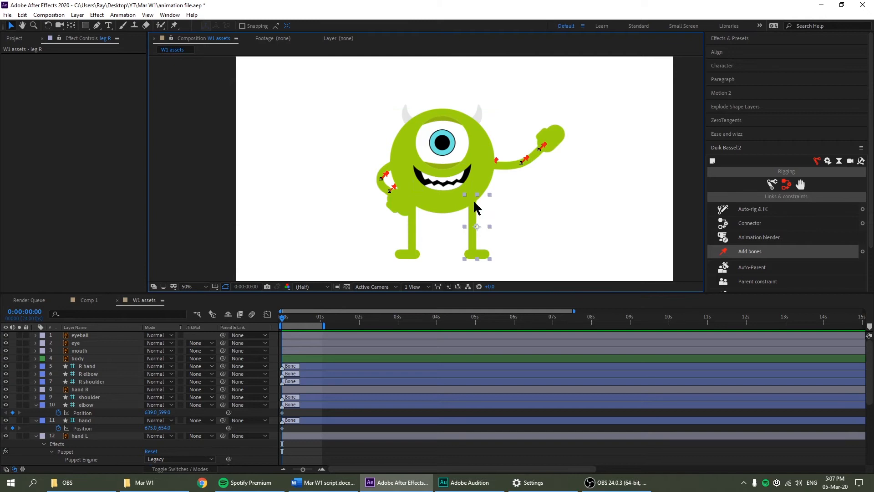
{"action": "mouse_move", "coordinate": [462, 229]}
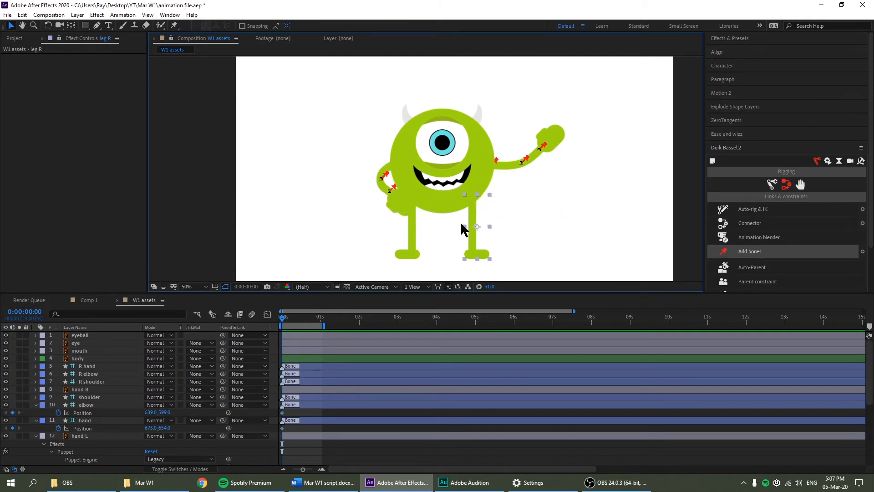
{"action": "mouse_move", "coordinate": [343, 253]}
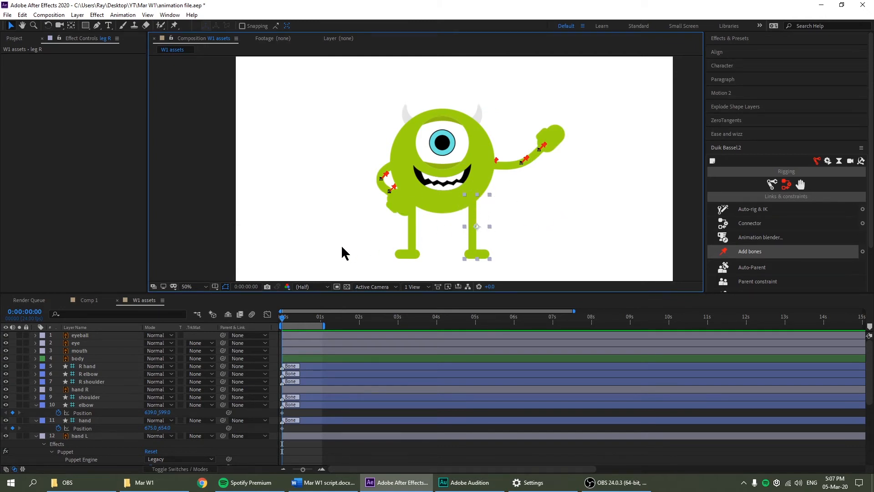
{"action": "left_click", "coordinate": [187, 286]}
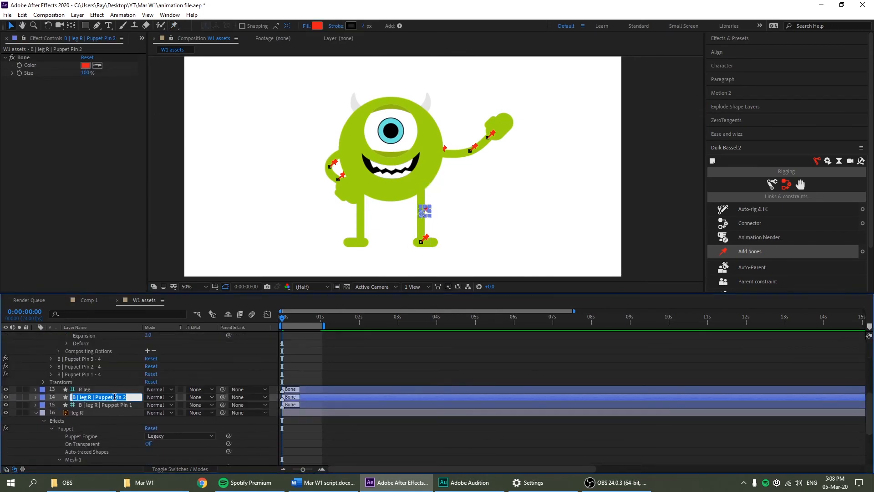
{"action": "left_click", "coordinate": [78, 437]}
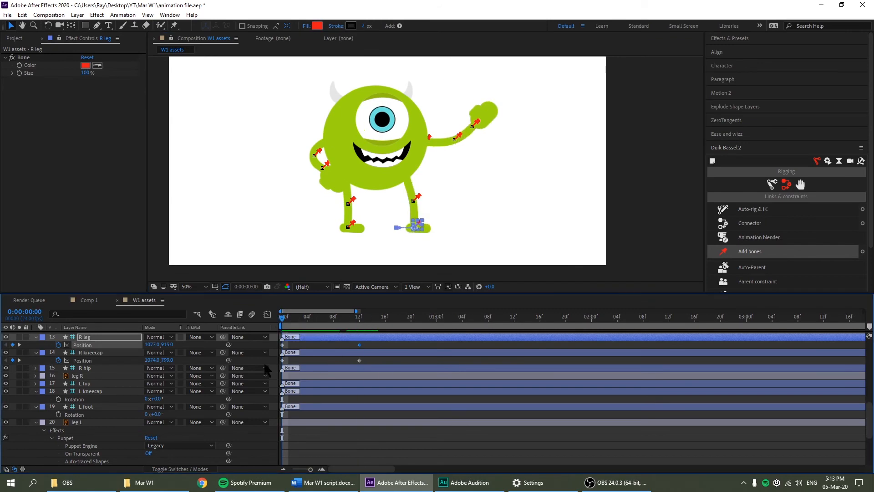
- Parent the limb bones to the body and eyeball to the eye, then keyframe eyeball and body Position
{"action": "left_click", "coordinate": [84, 398]}
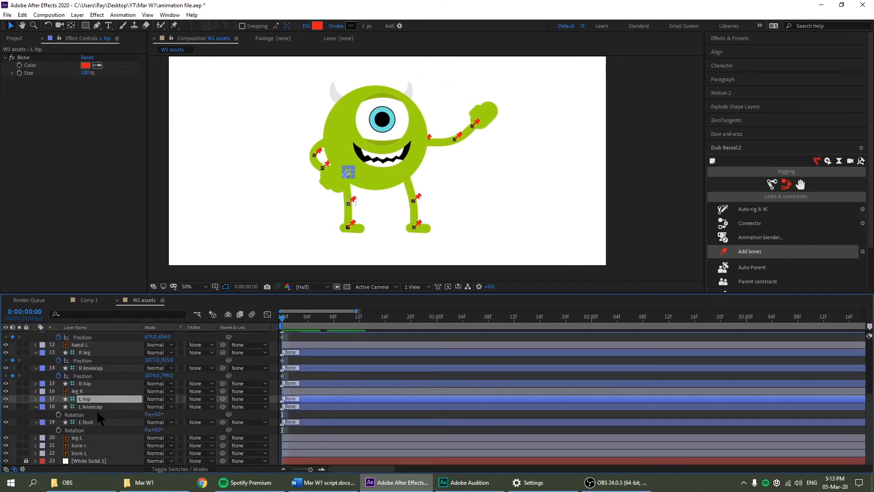
{"action": "scroll", "scroll_direction": "up", "scroll_amount": 3}
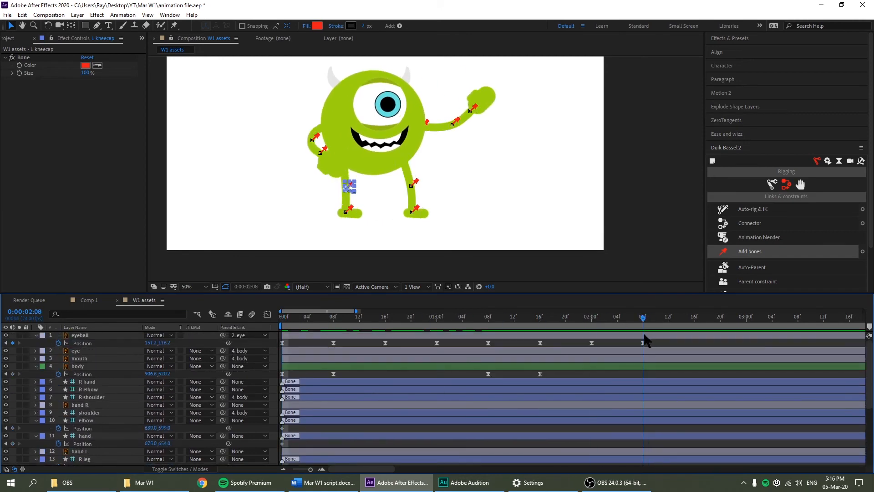
{"action": "left_click", "coordinate": [281, 310]}
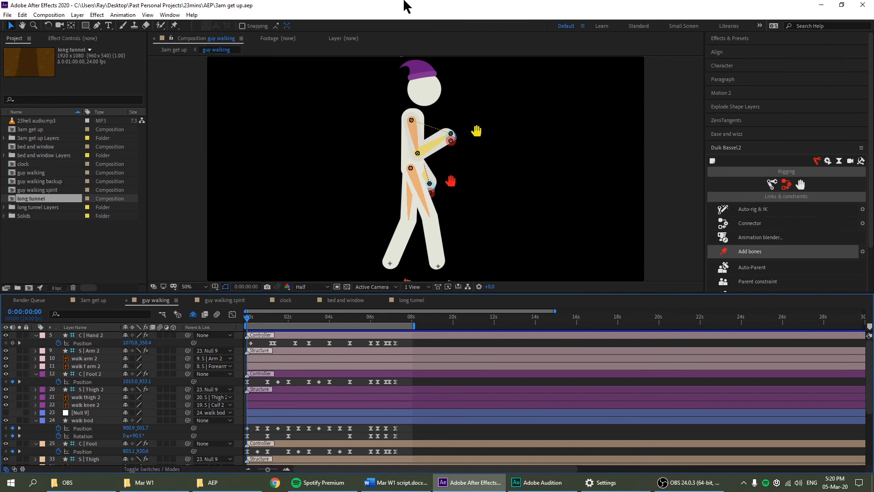
- Load the 3am get up project's guy walking comp and select the C | Hand 2 controller around 2s
{"action": "left_click", "coordinate": [474, 131]}
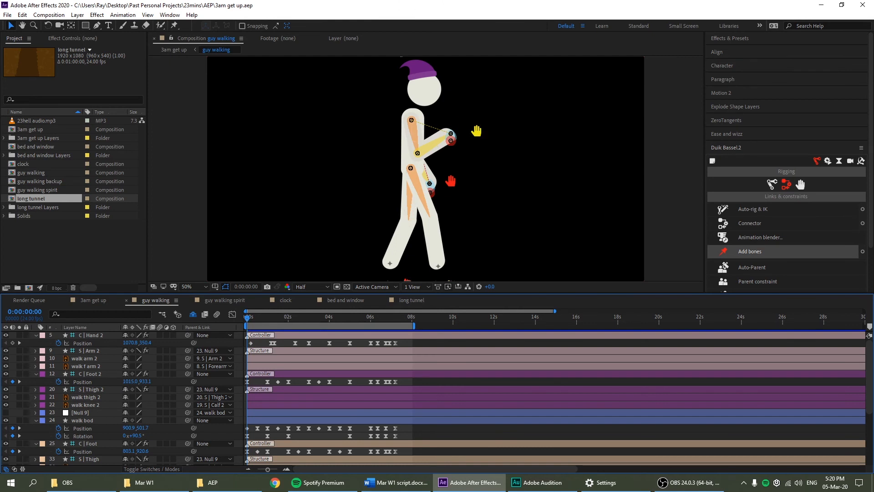
{"action": "mouse_move", "coordinate": [267, 326]}
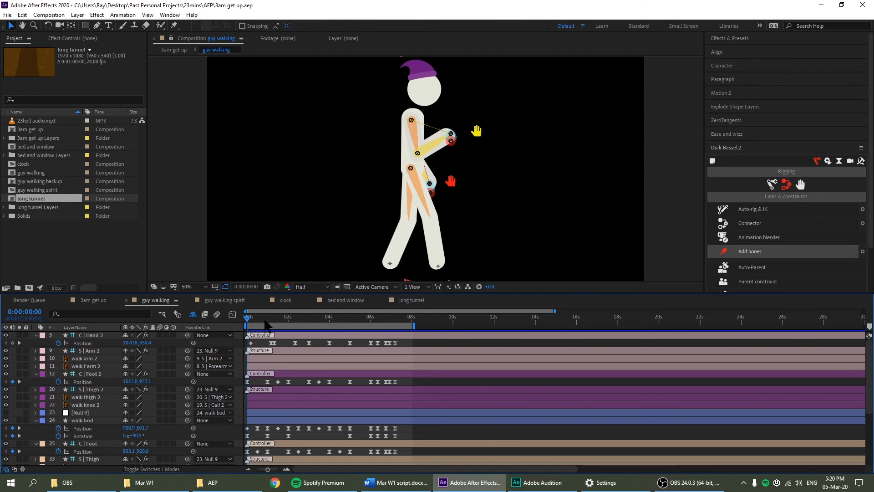
{"action": "mouse_move", "coordinate": [406, 189]}
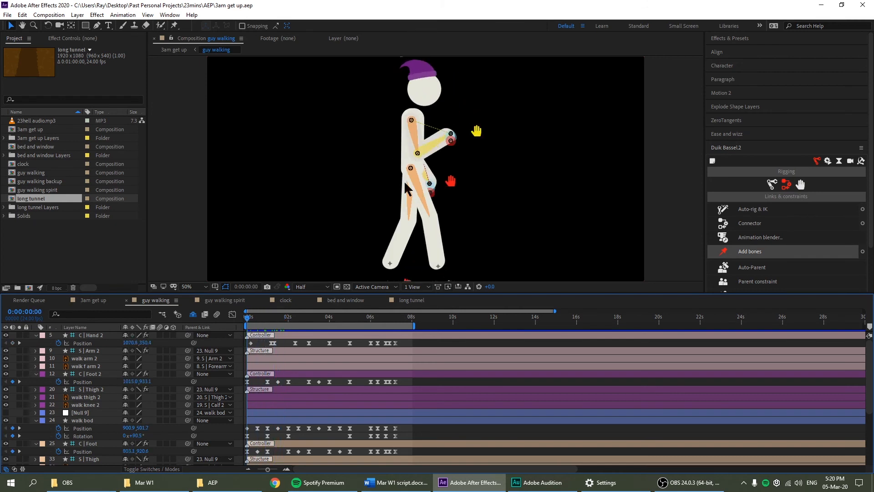
{"action": "left_click", "coordinate": [191, 286]}
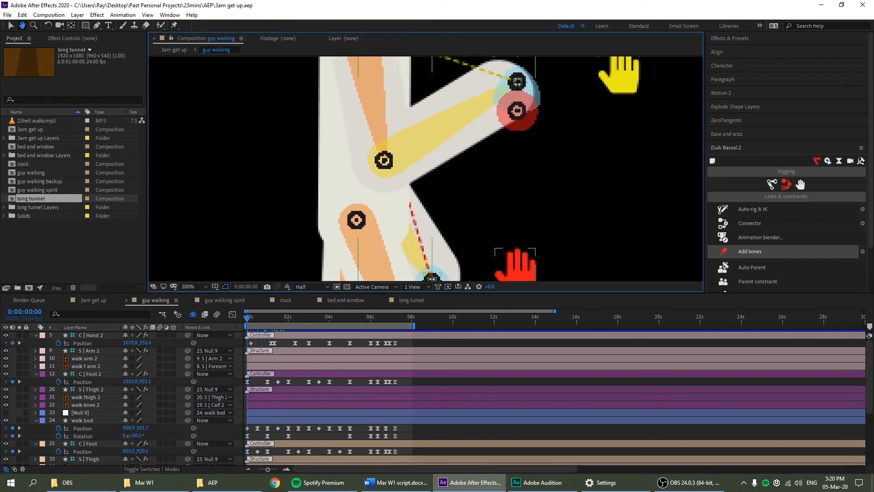
{"action": "left_click", "coordinate": [188, 286]}
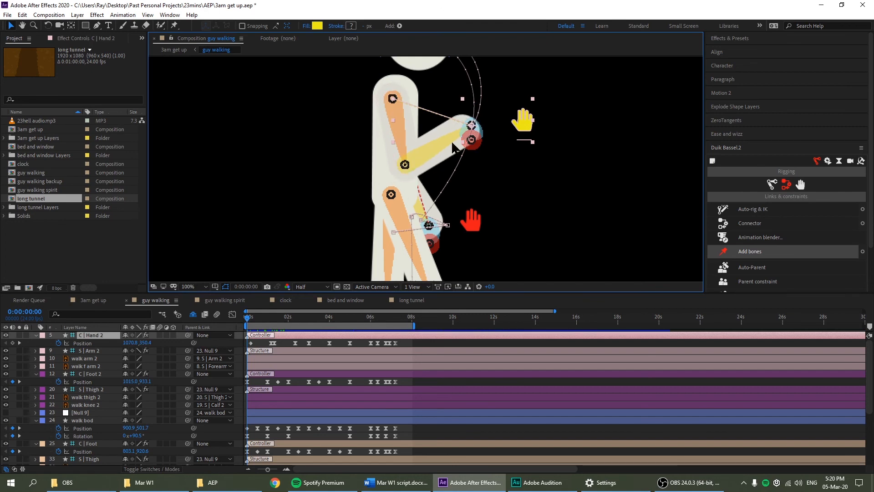
{"action": "mouse_move", "coordinate": [407, 170]}
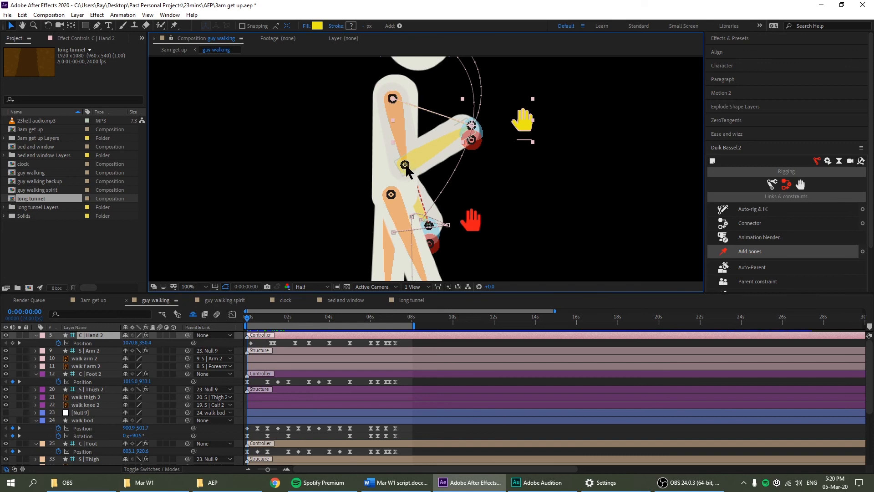
{"action": "mouse_move", "coordinate": [407, 150]}
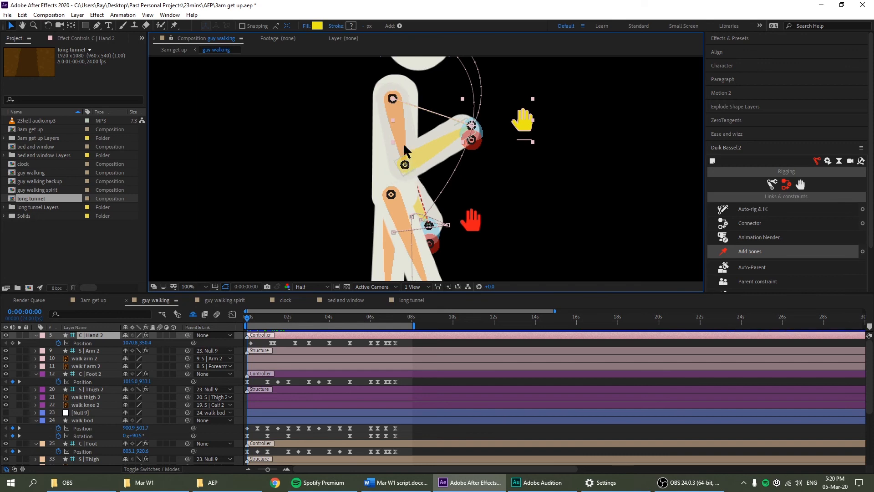
{"action": "left_click", "coordinate": [304, 316]}
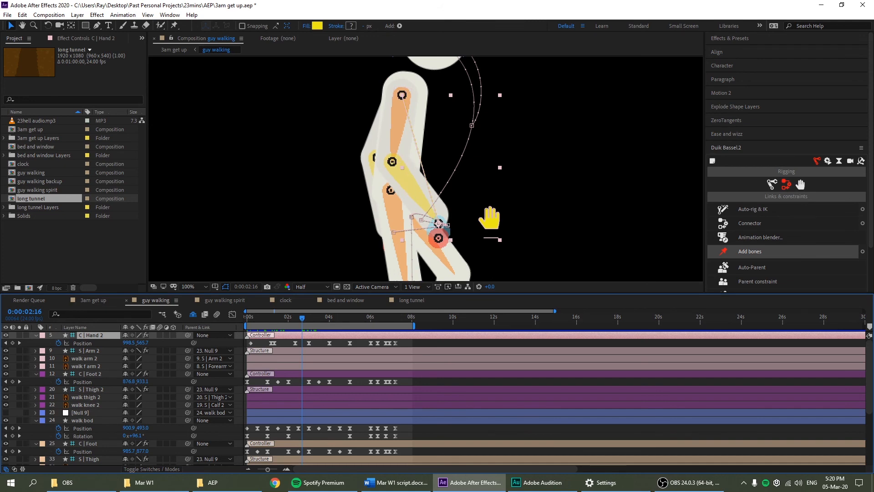
{"action": "left_click", "coordinate": [188, 286]}
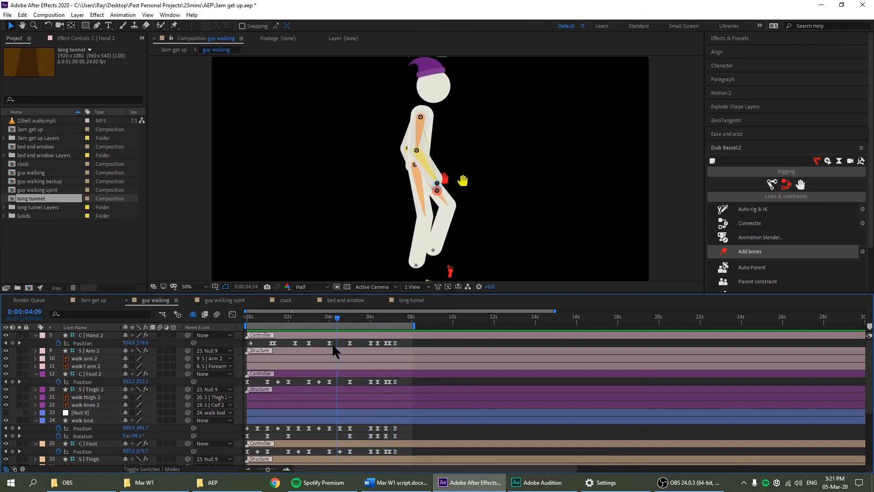
{"action": "left_click", "coordinate": [287, 315]}
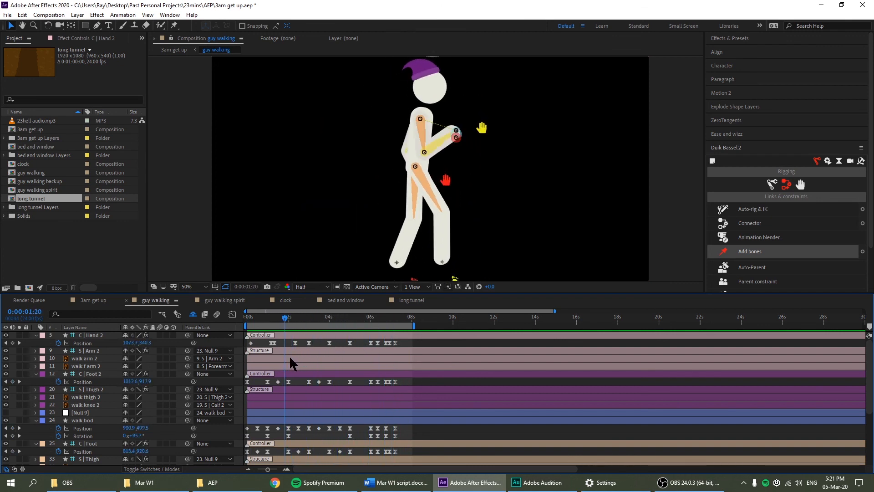
{"action": "left_click", "coordinate": [329, 316]}
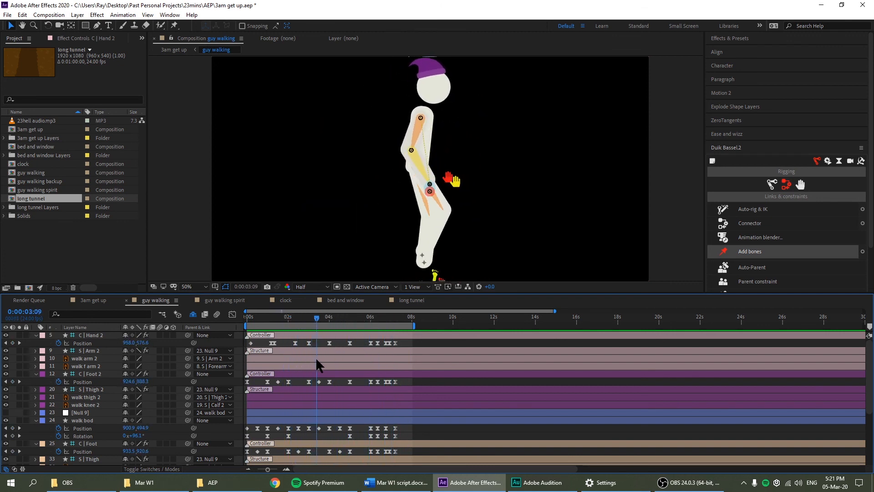
{"action": "left_click", "coordinate": [352, 317]}
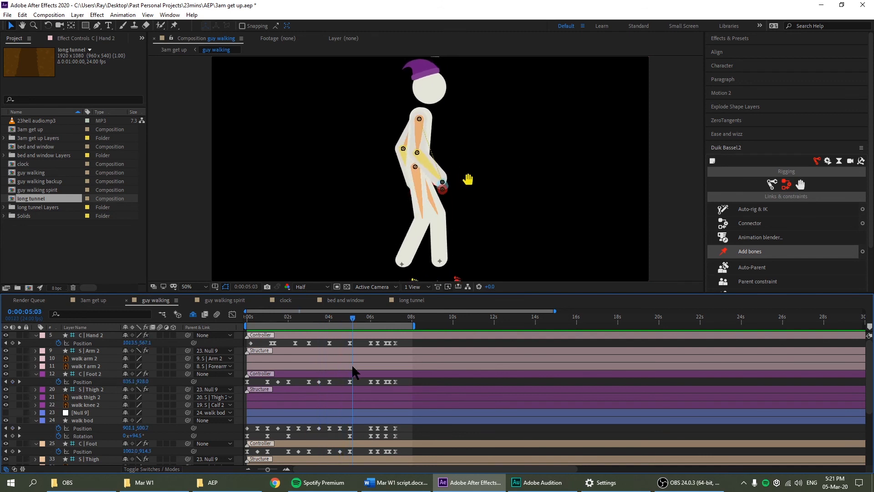
{"action": "left_click", "coordinate": [195, 286]}
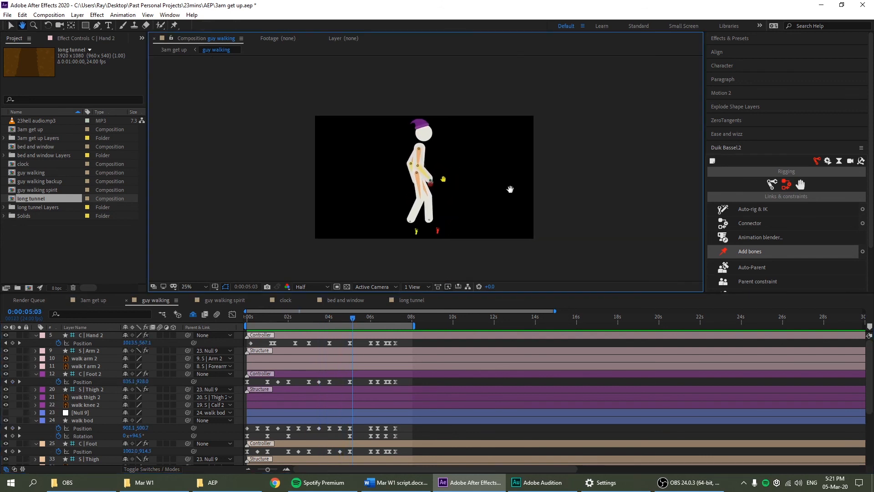